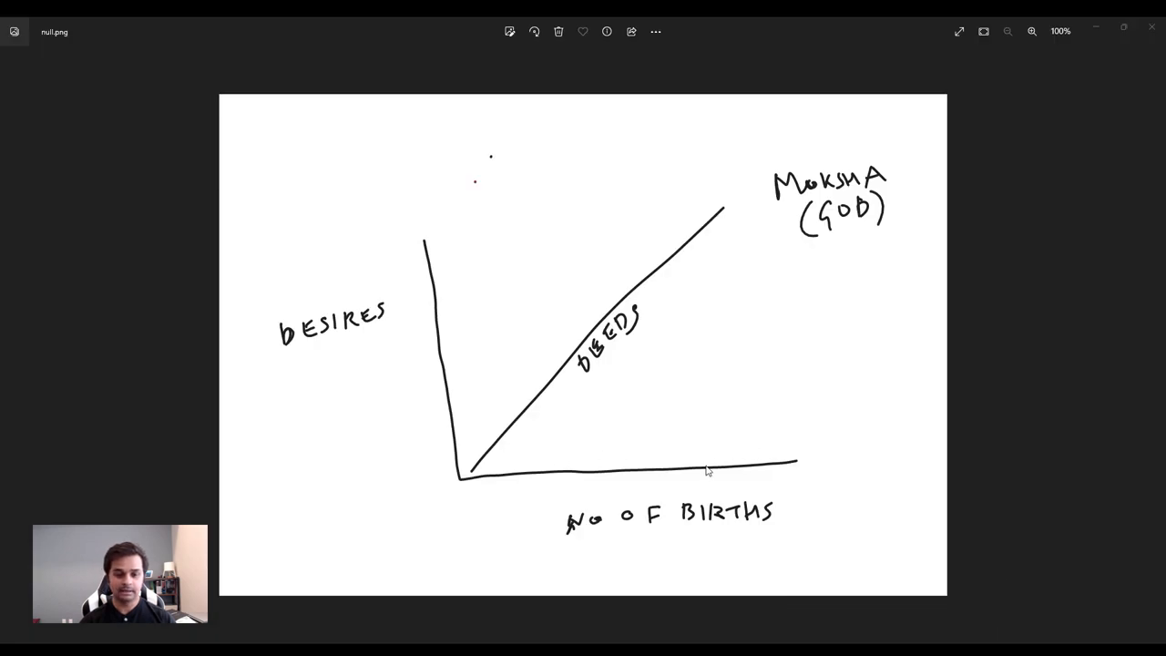
mouse_move(465, 292)
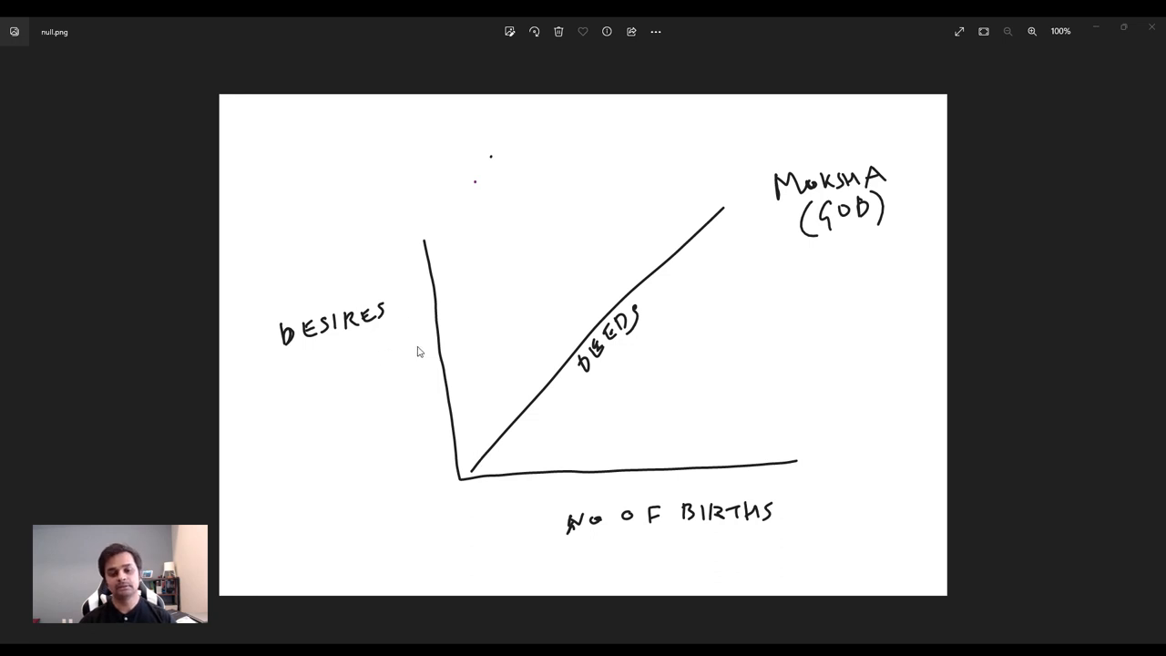
mouse_move(437, 396)
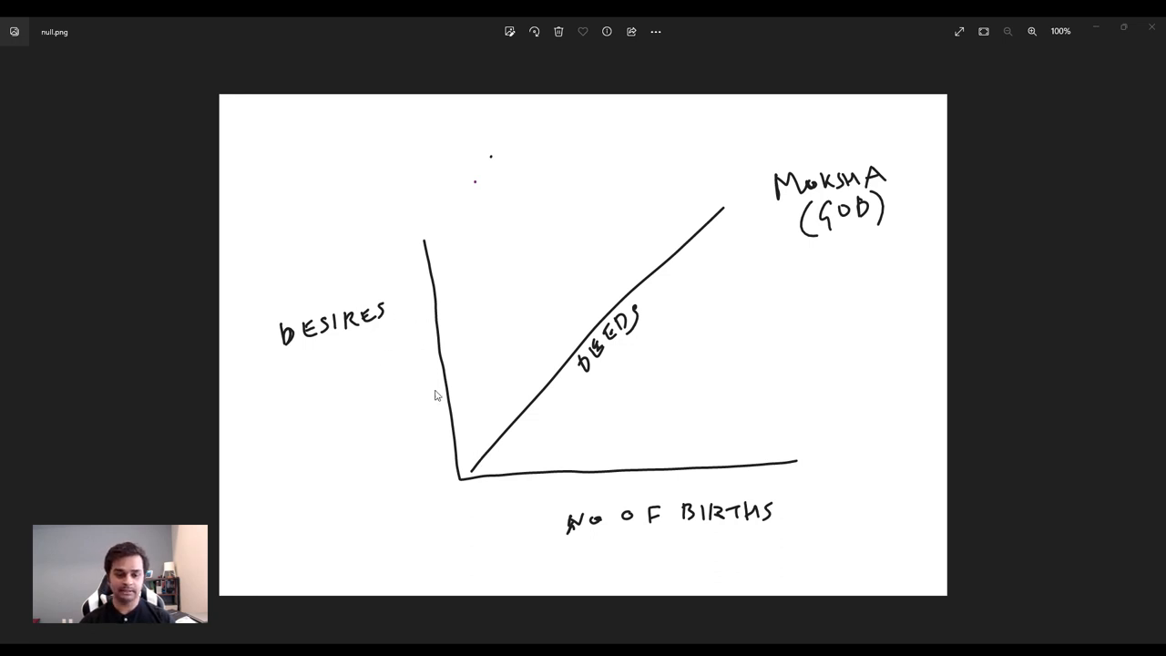
mouse_move(460, 303)
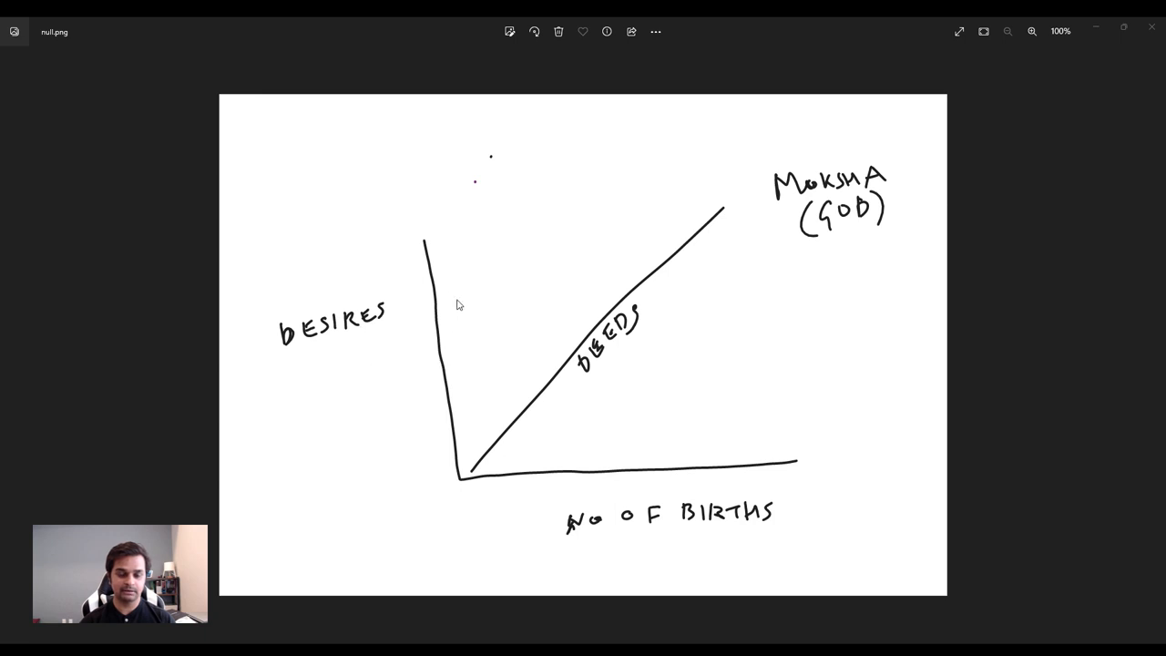
mouse_move(453, 326)
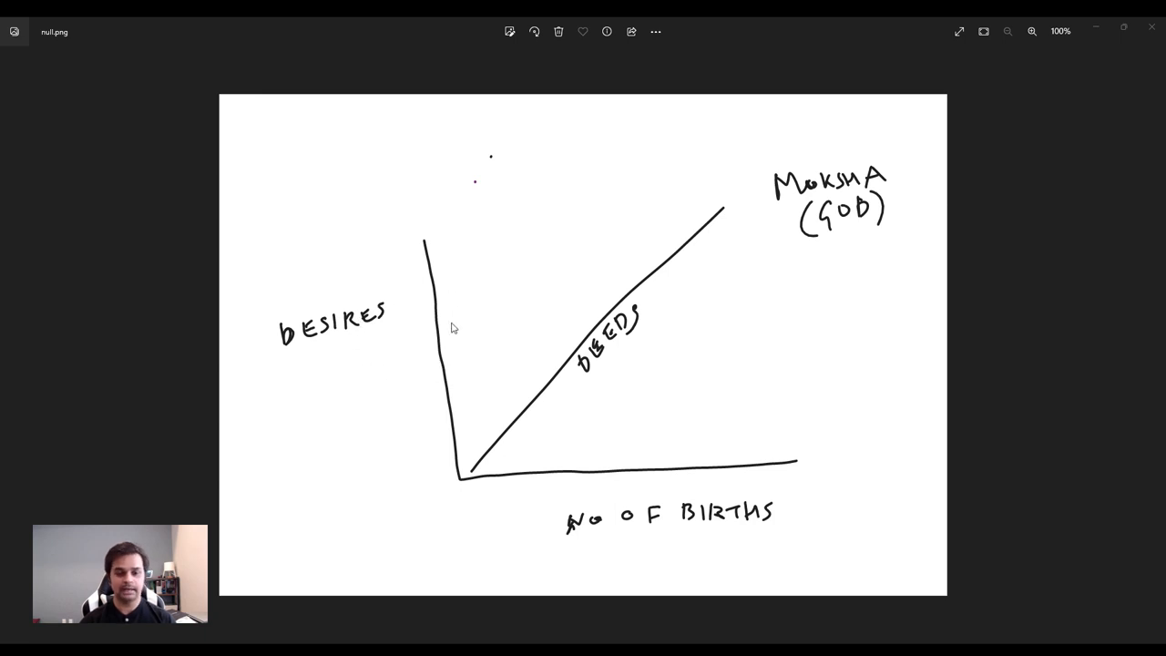
mouse_move(383, 367)
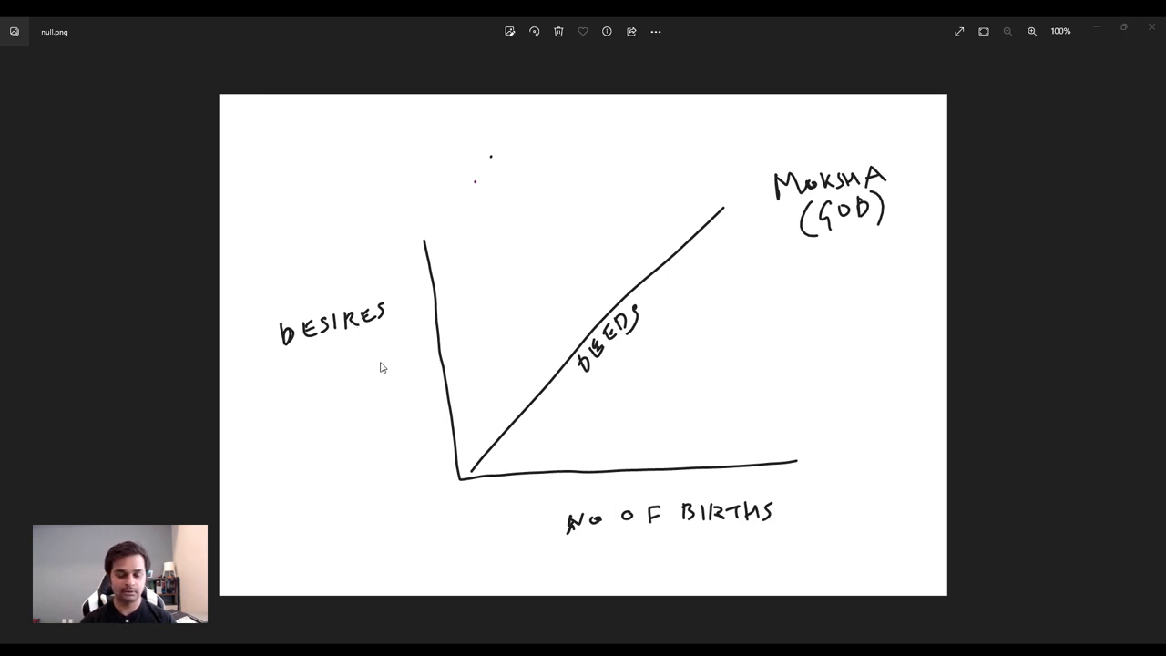
mouse_move(415, 367)
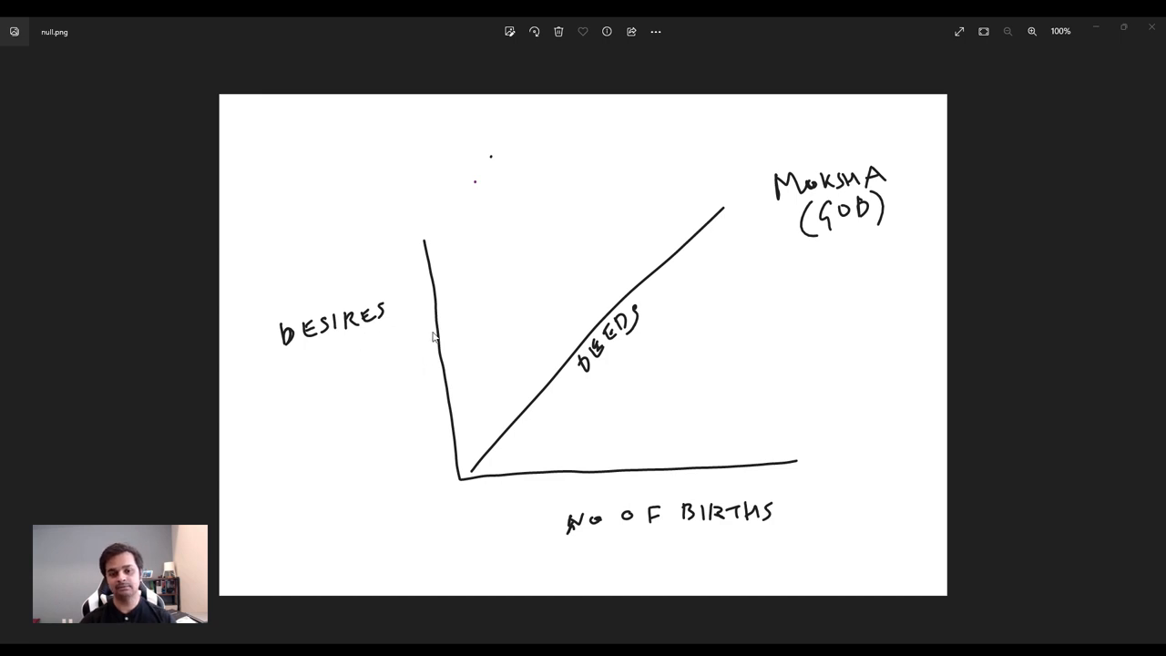
mouse_move(385, 358)
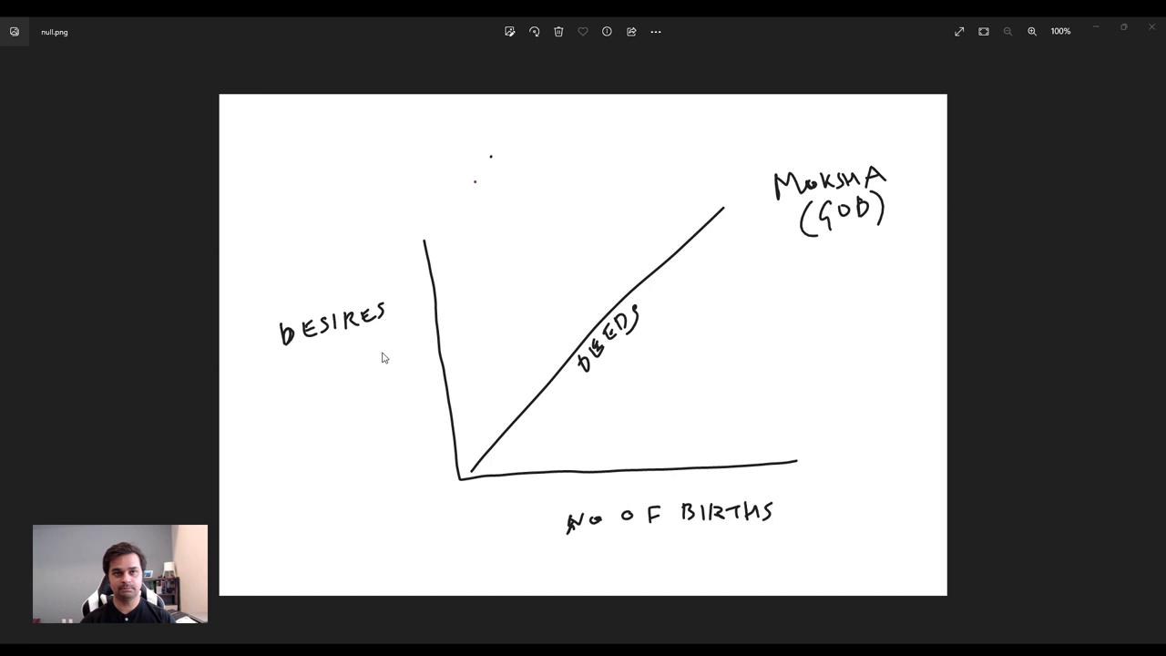
mouse_move(444, 350)
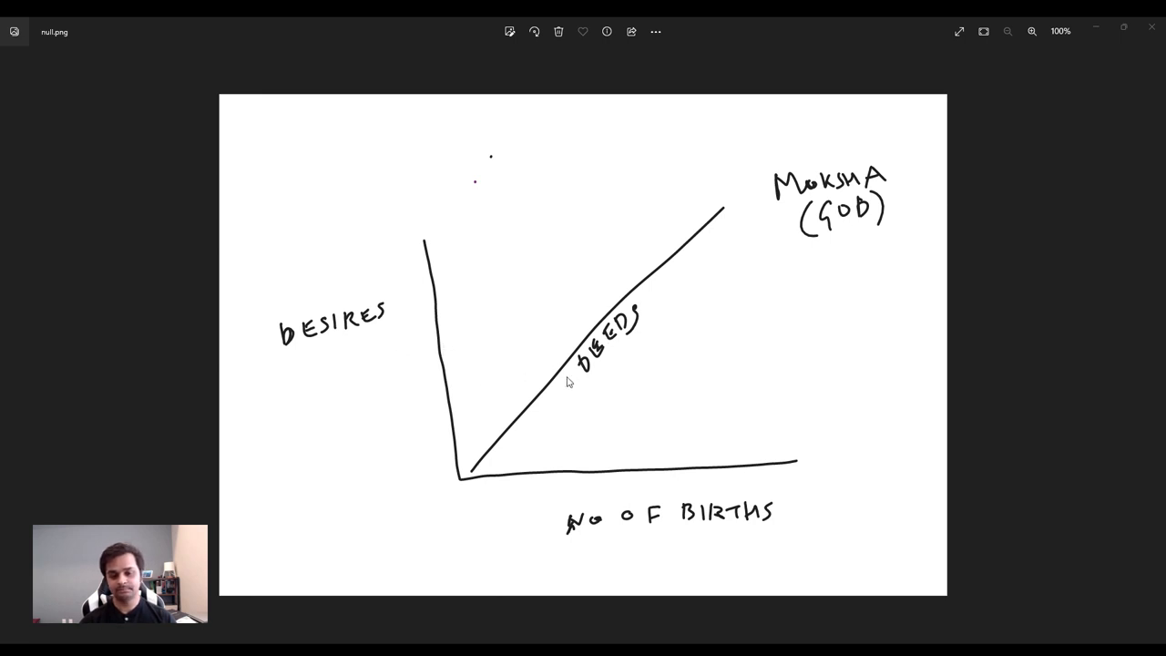
mouse_move(411, 359)
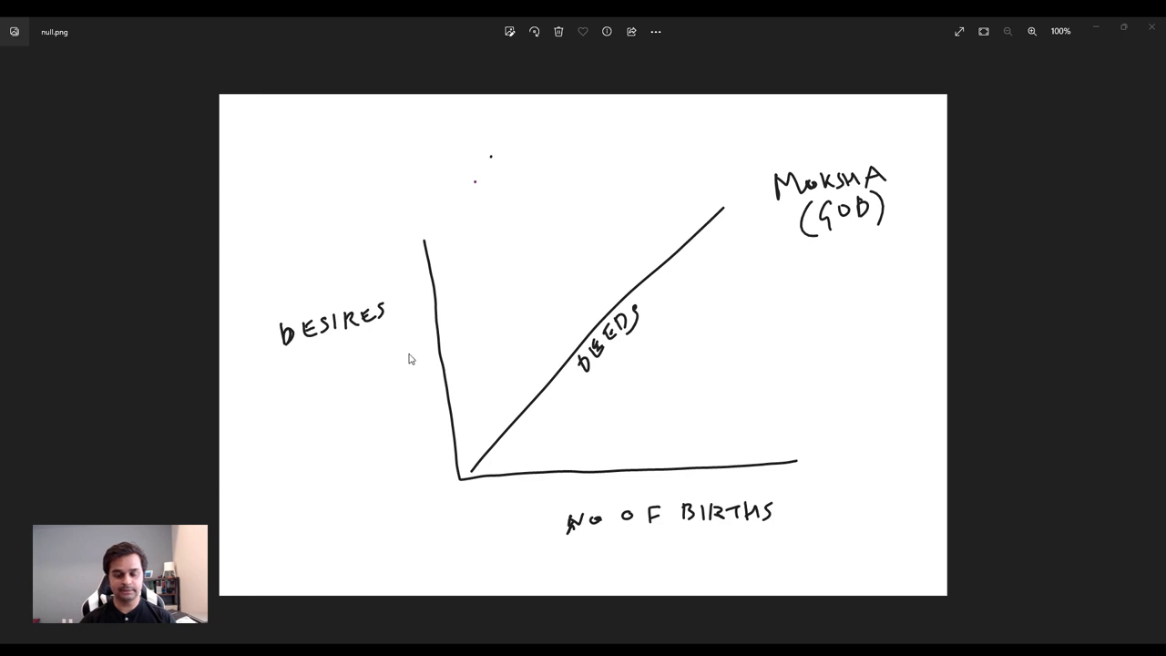
mouse_move(383, 335)
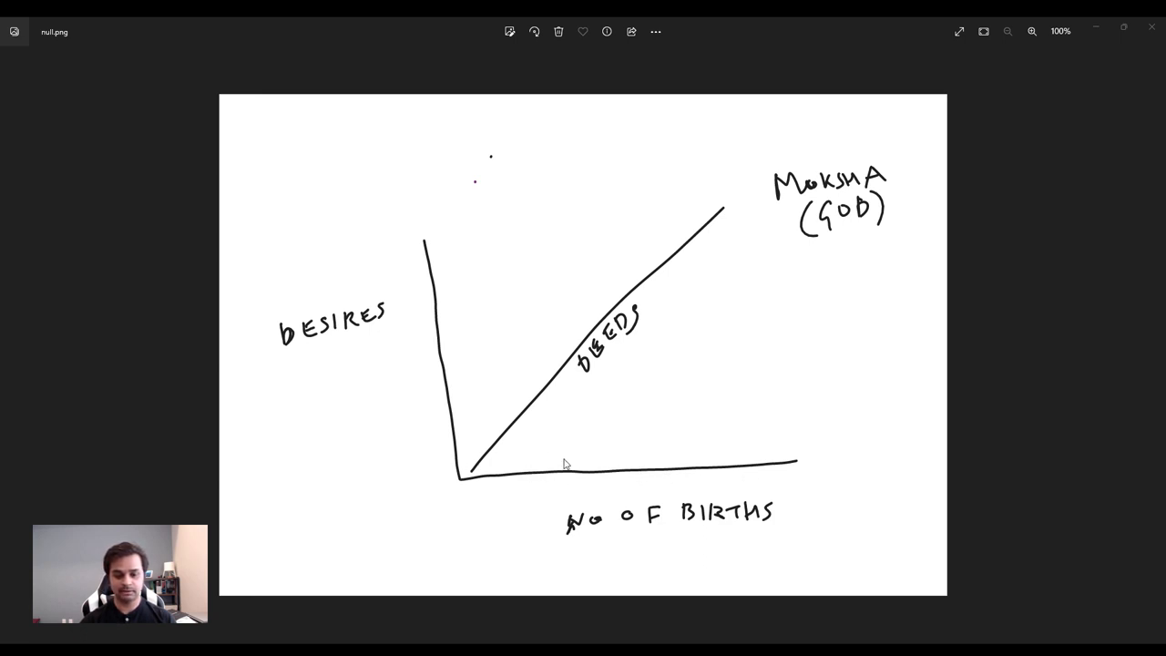
mouse_move(495, 399)
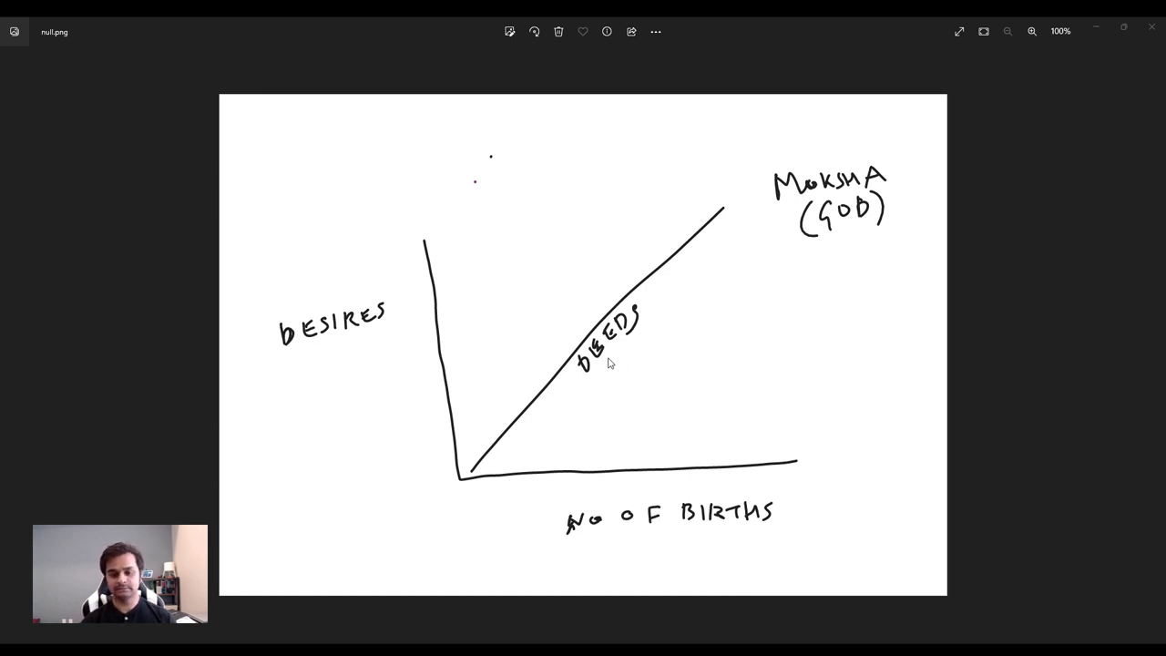
mouse_move(632, 348)
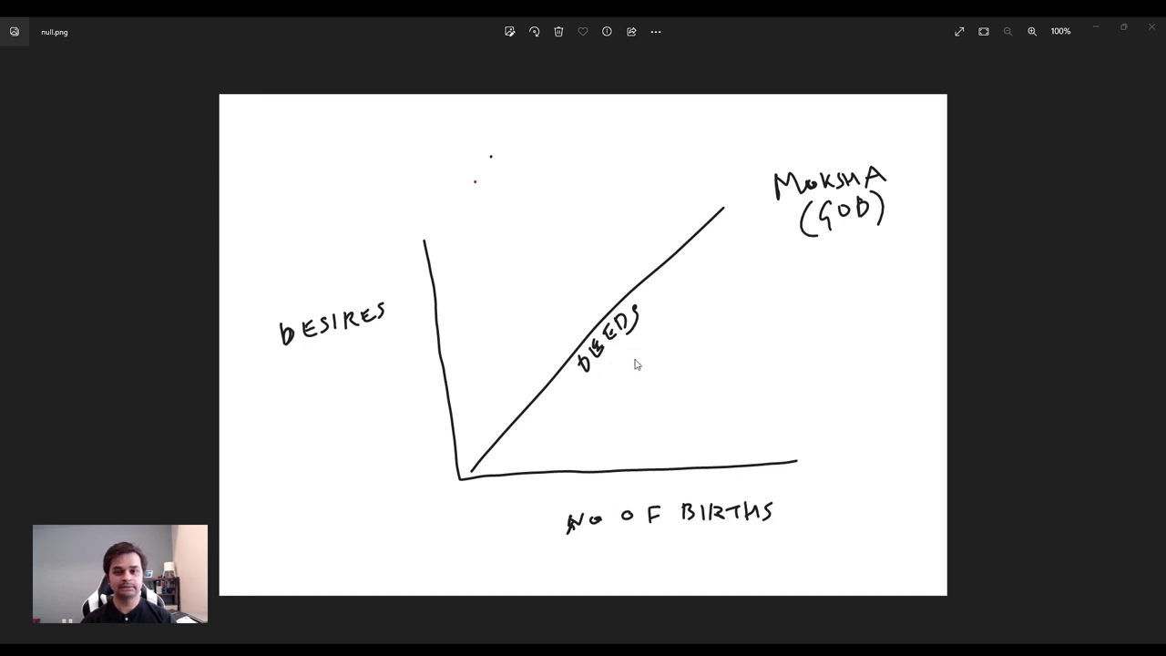
mouse_move(491, 481)
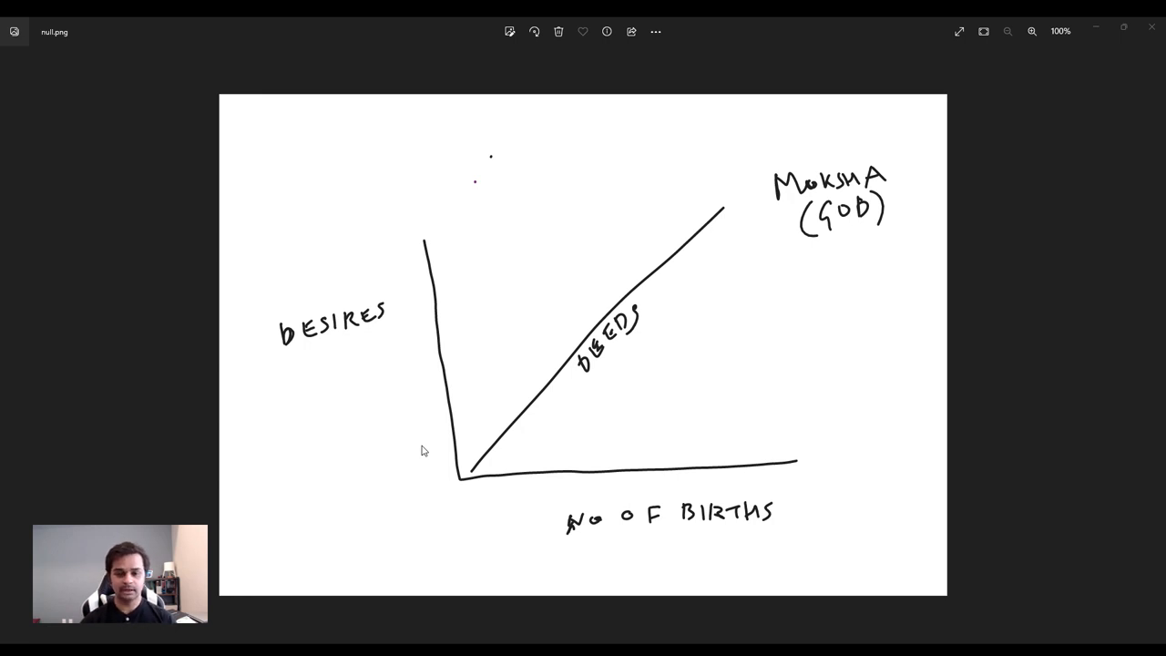
mouse_move(613, 360)
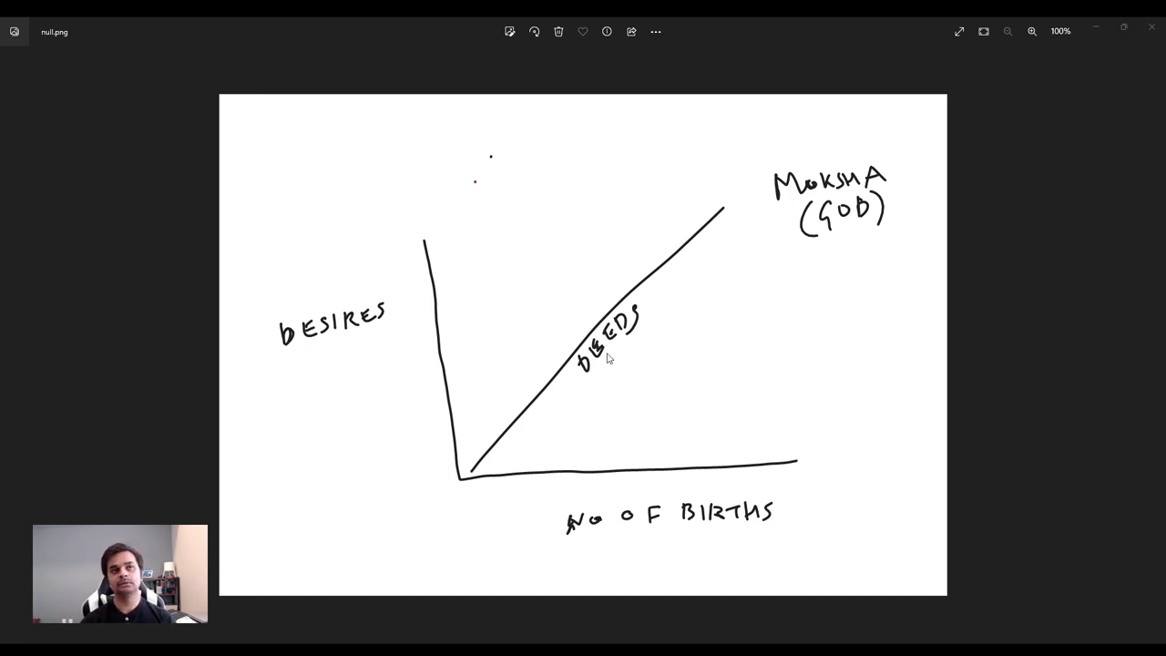
mouse_move(603, 389)
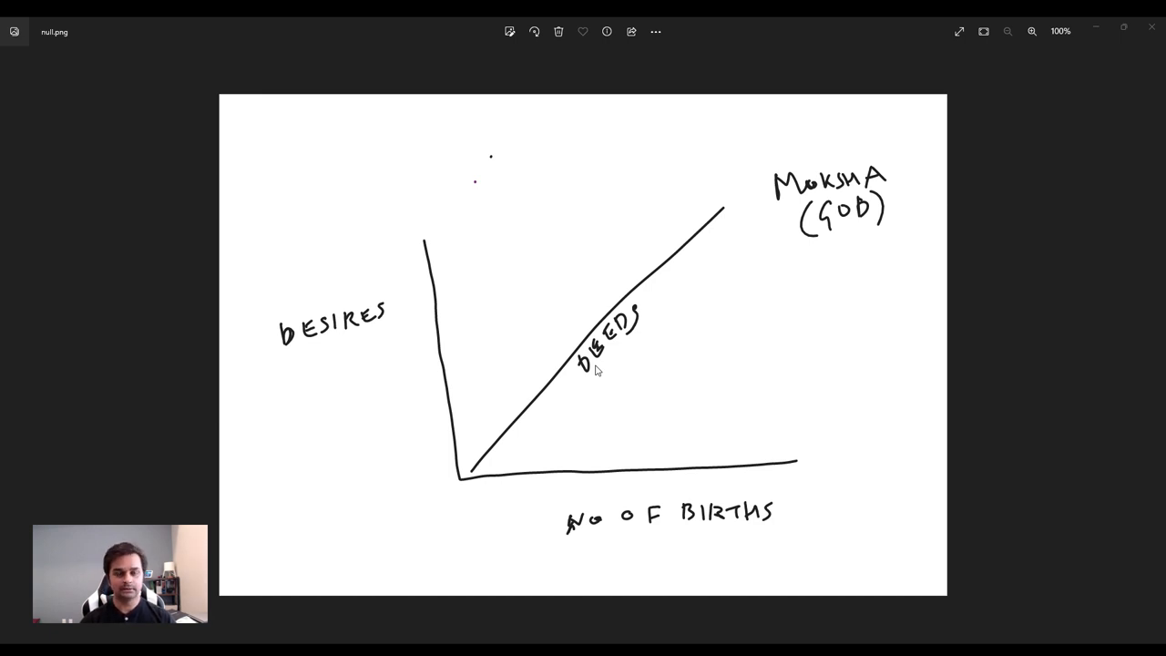
mouse_move(595, 323)
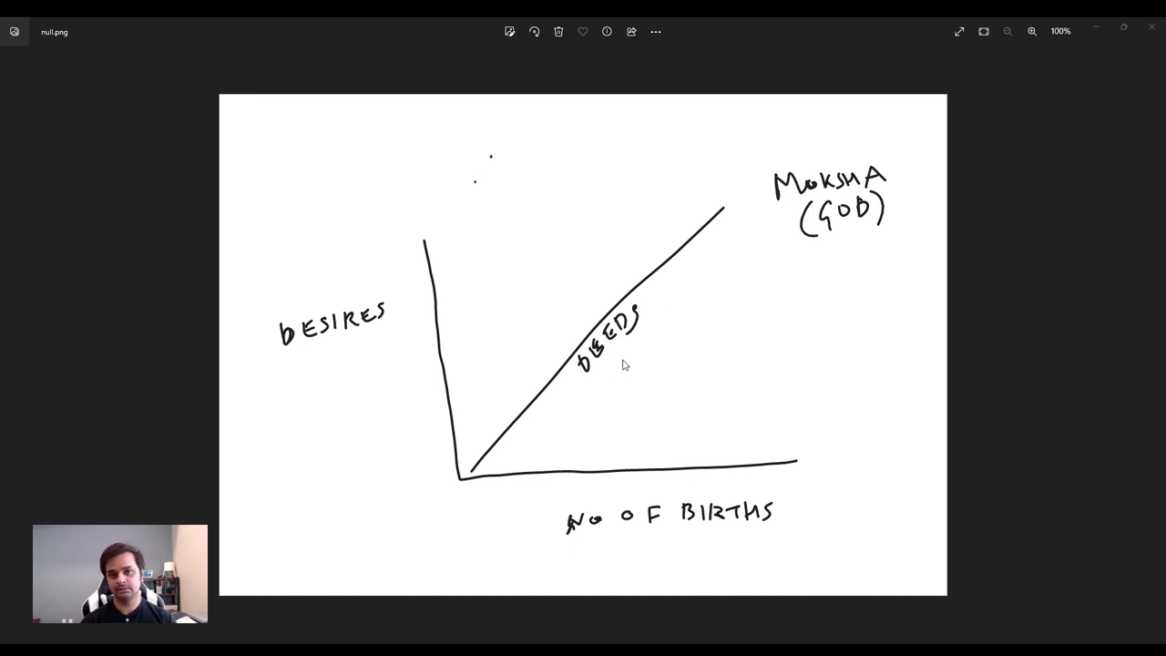
mouse_move(647, 338)
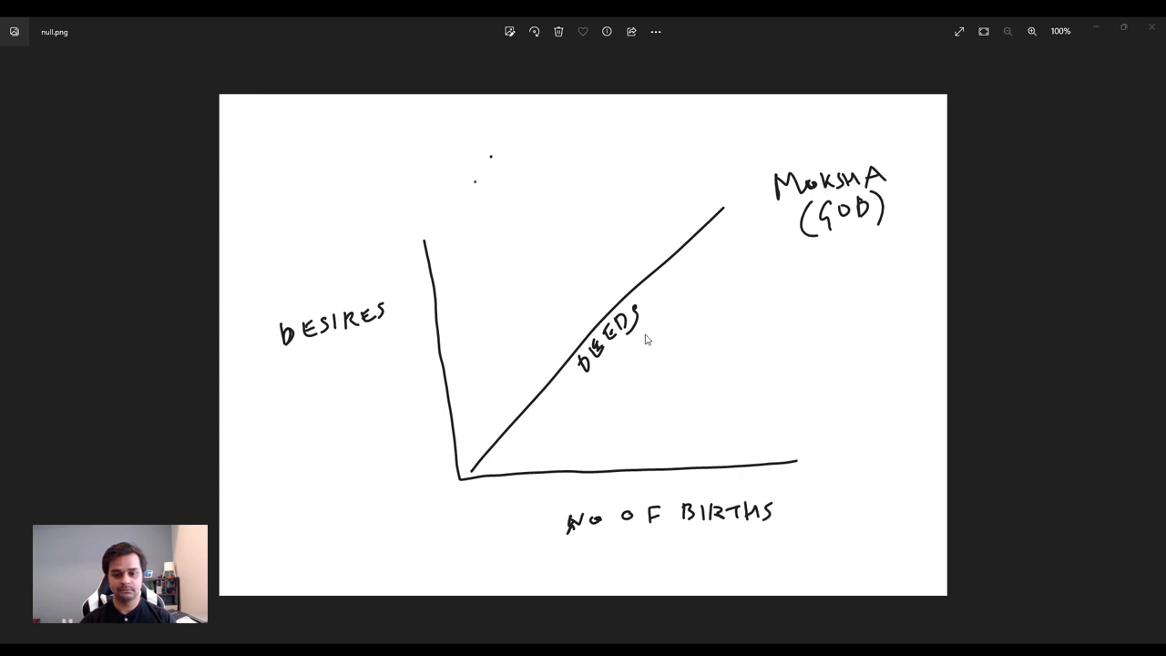
mouse_move(498, 452)
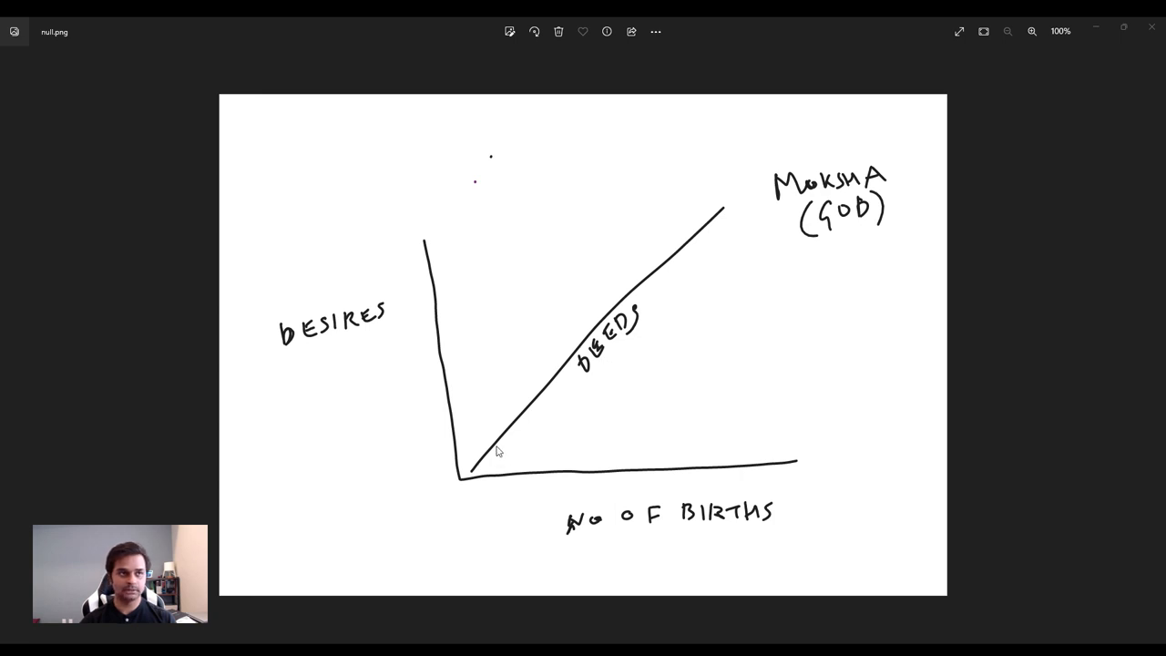
mouse_move(422, 351)
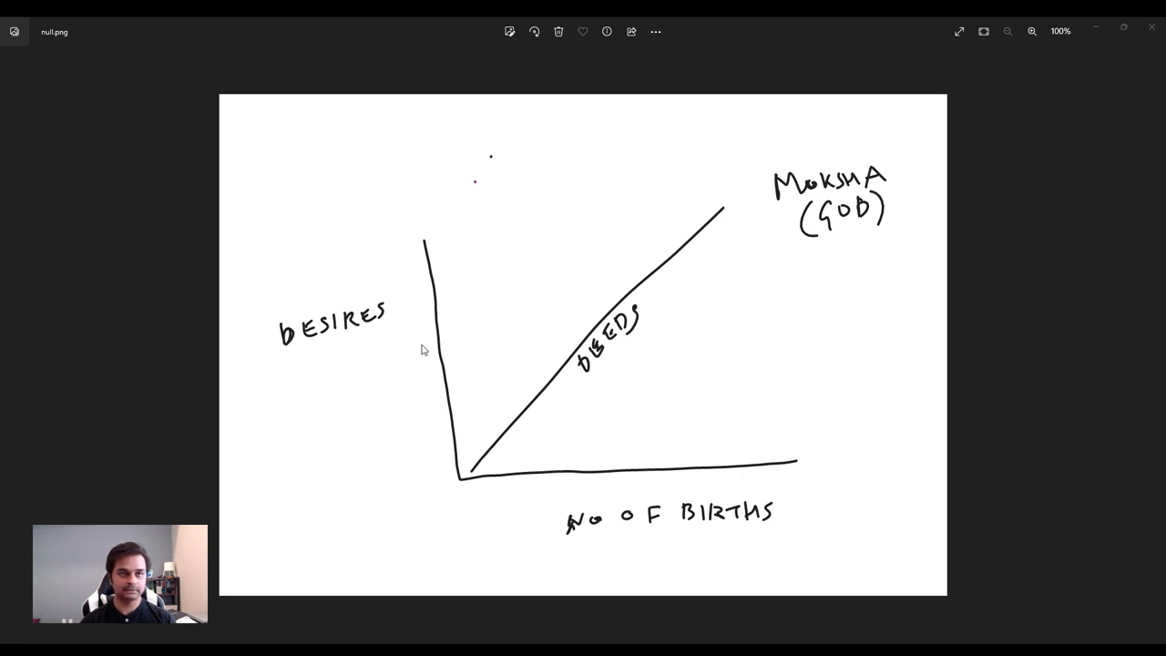
mouse_move(420, 410)
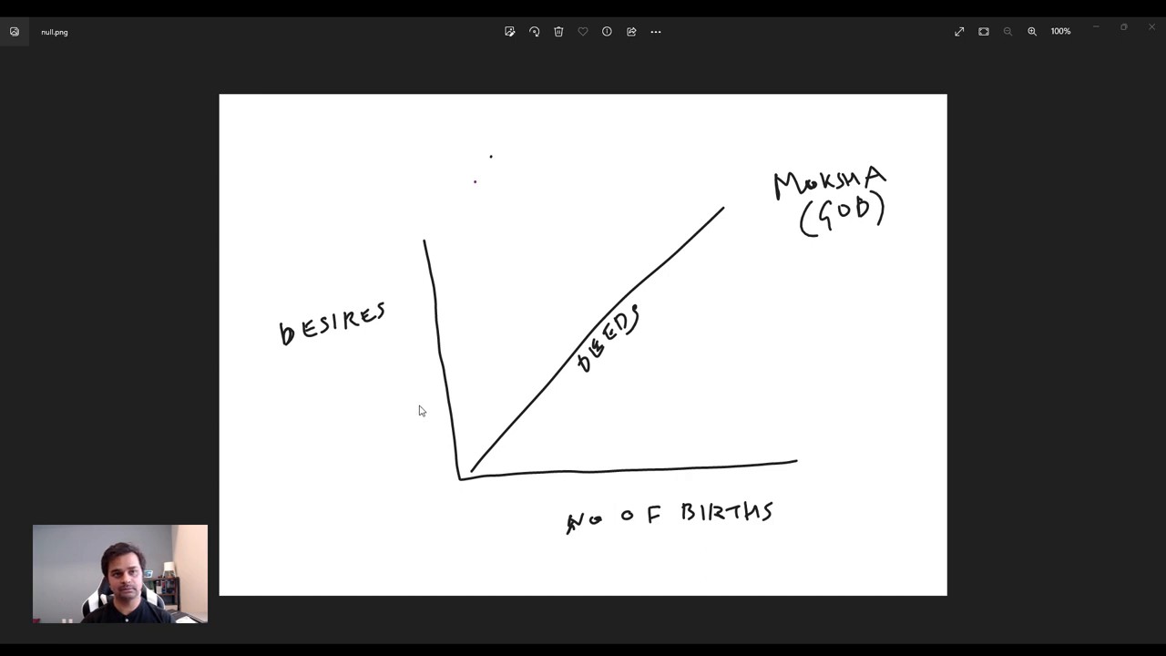
mouse_move(481, 394)
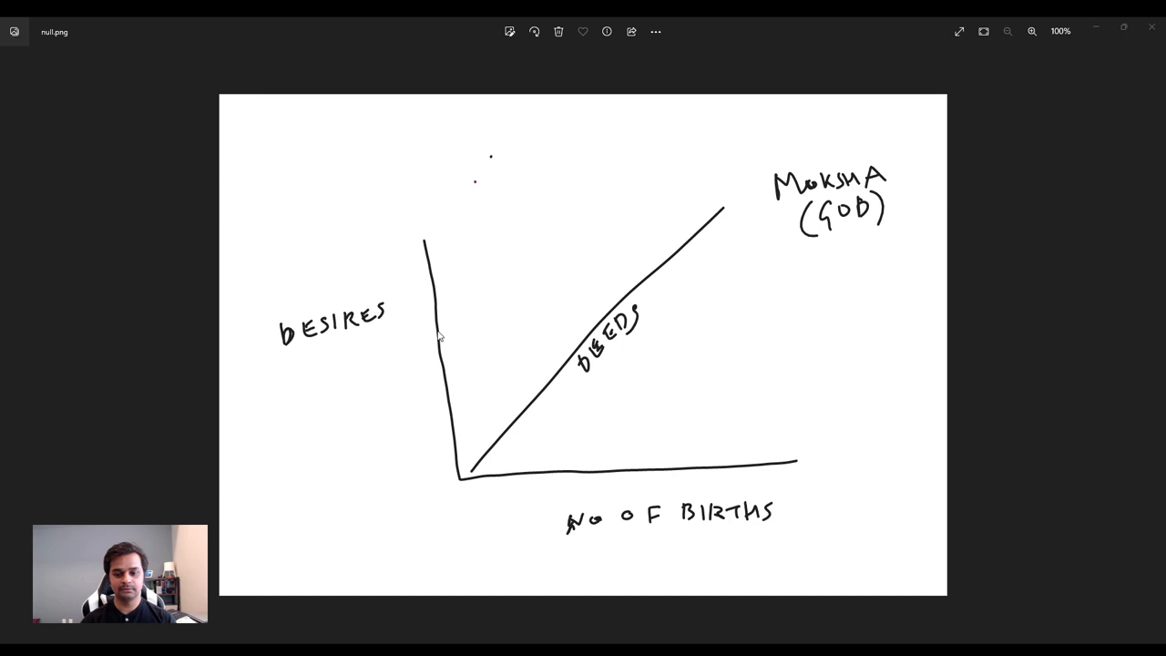
mouse_move(417, 385)
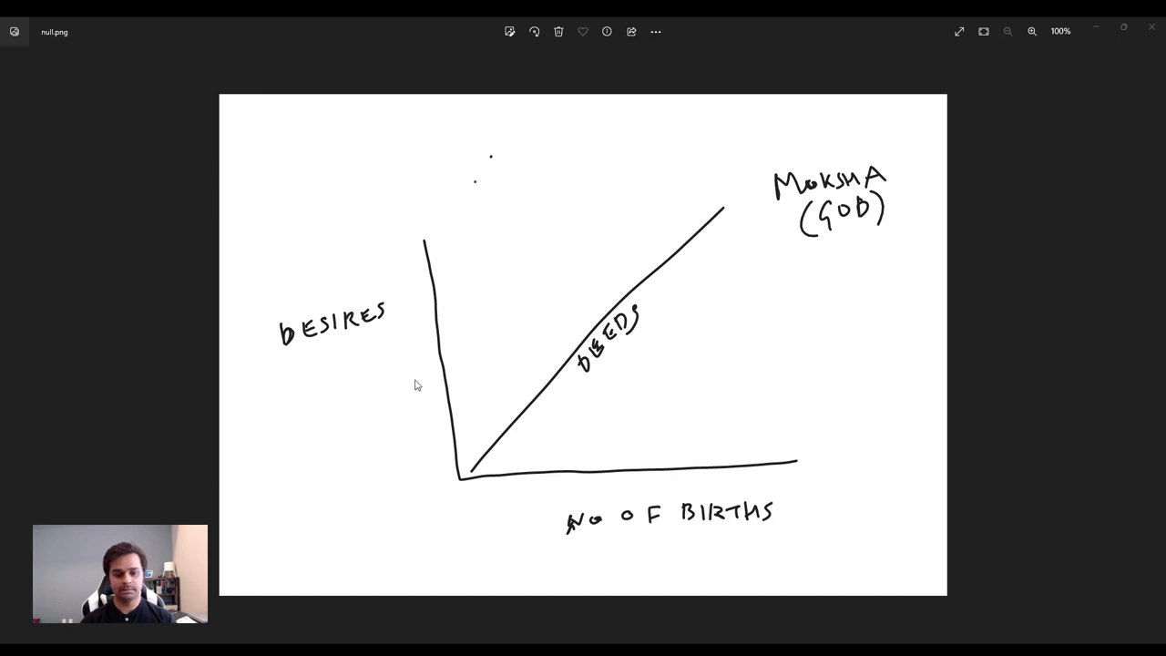
mouse_move(398, 351)
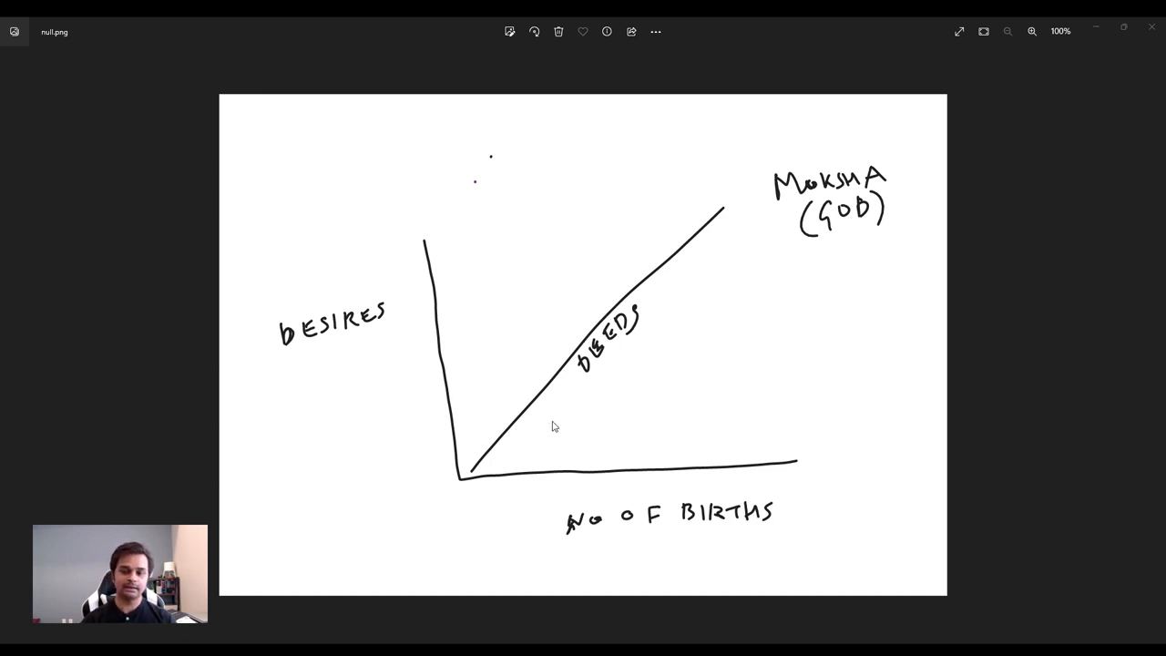
mouse_move(769, 269)
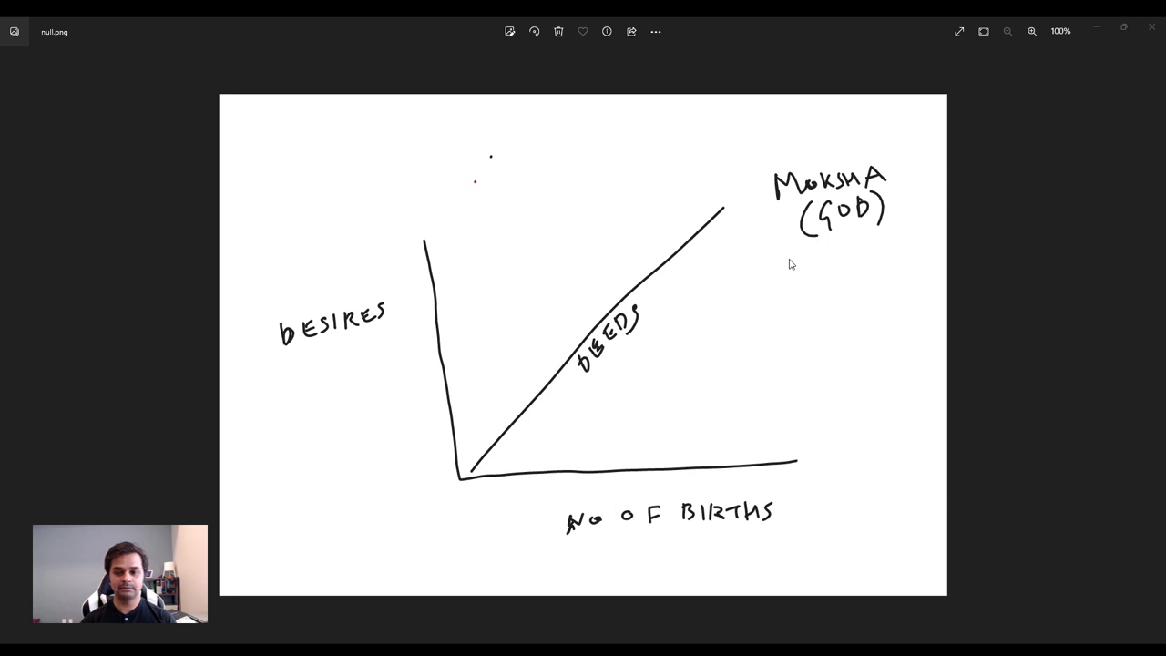
mouse_move(784, 212)
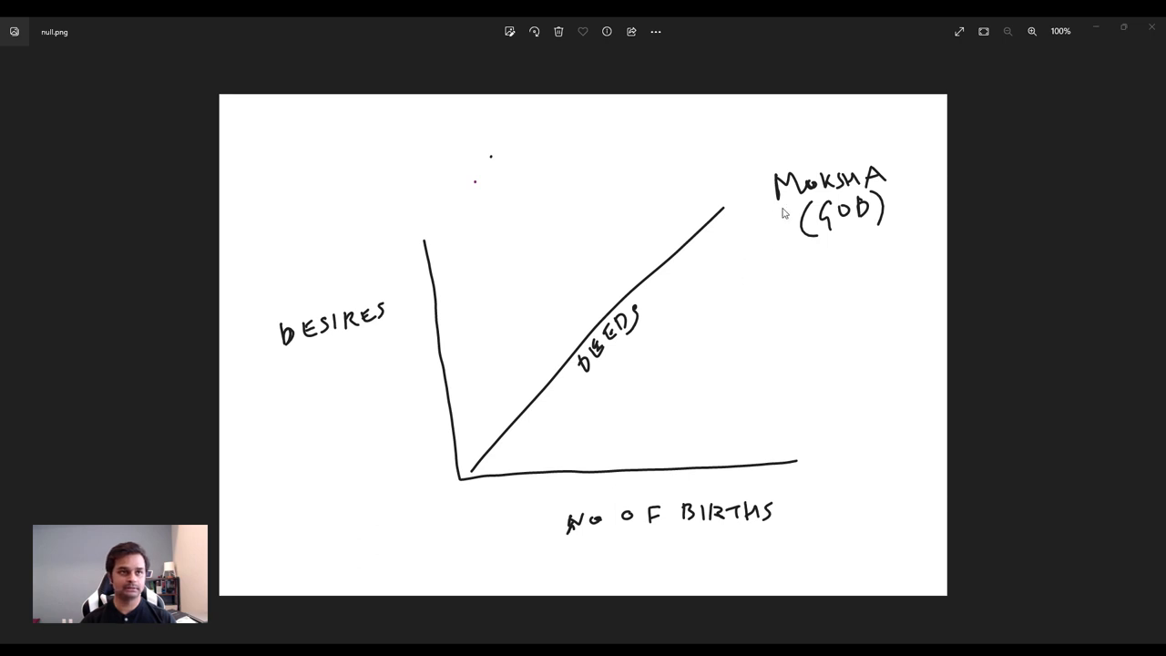
mouse_move(743, 275)
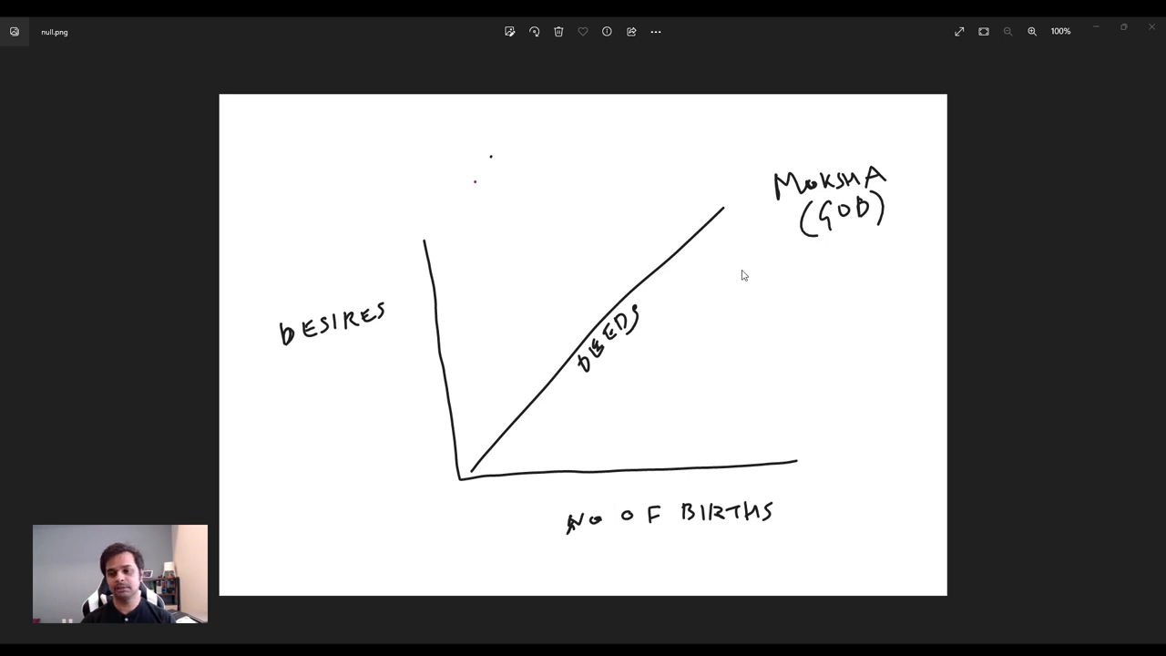
mouse_move(780, 244)
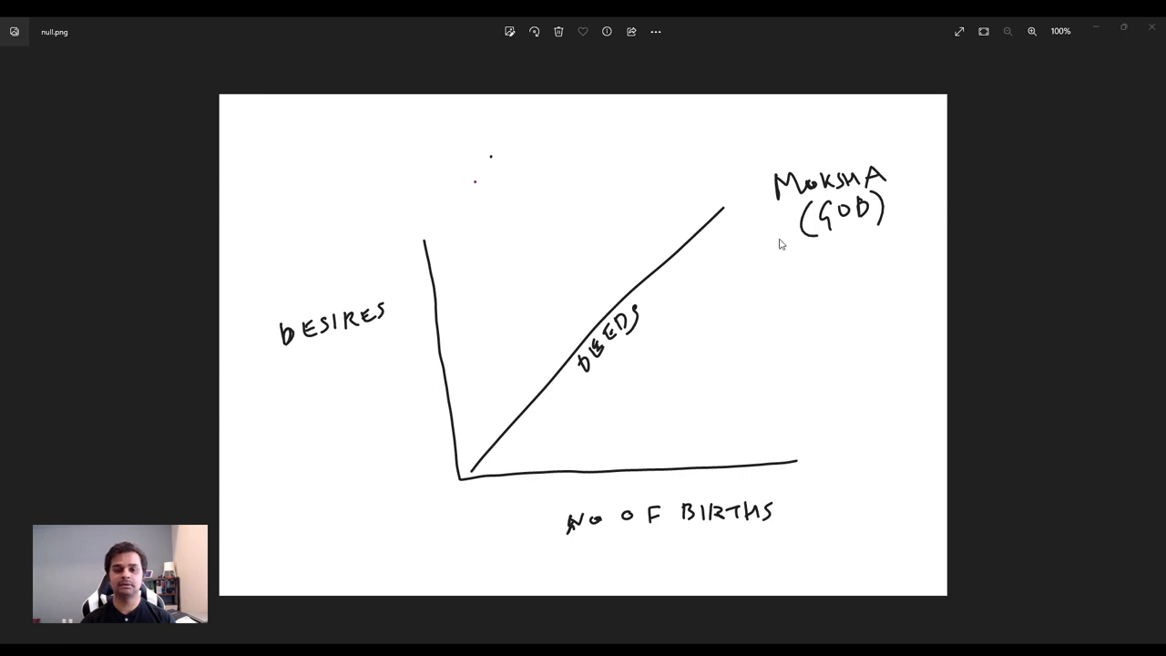
mouse_move(755, 277)
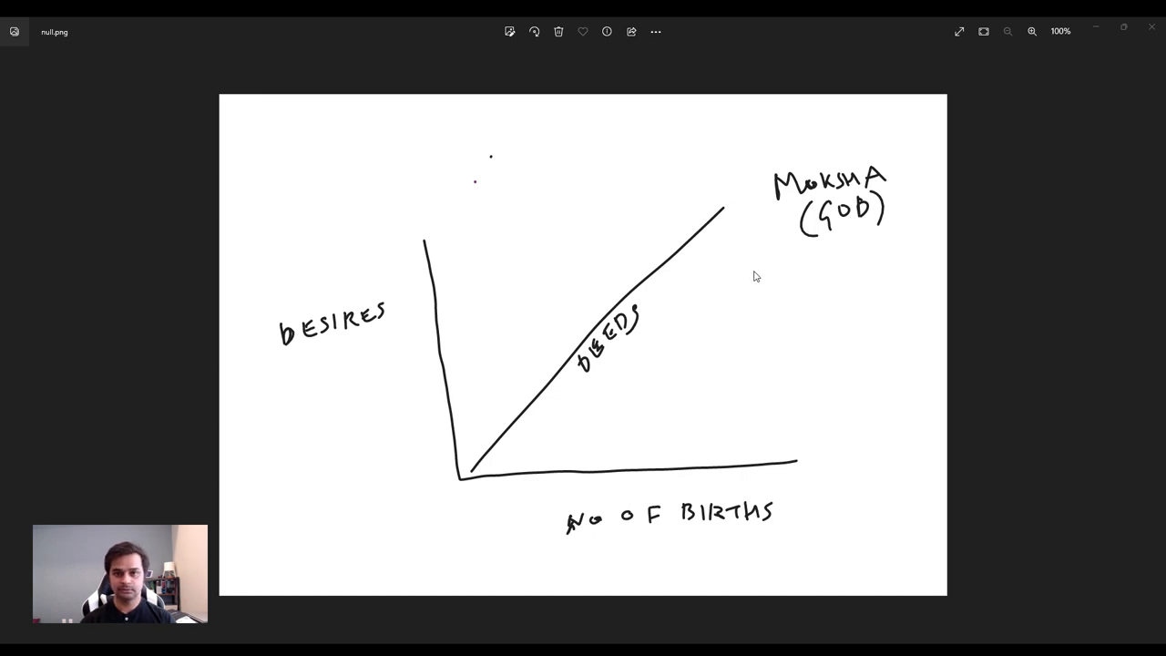
mouse_move(770, 253)
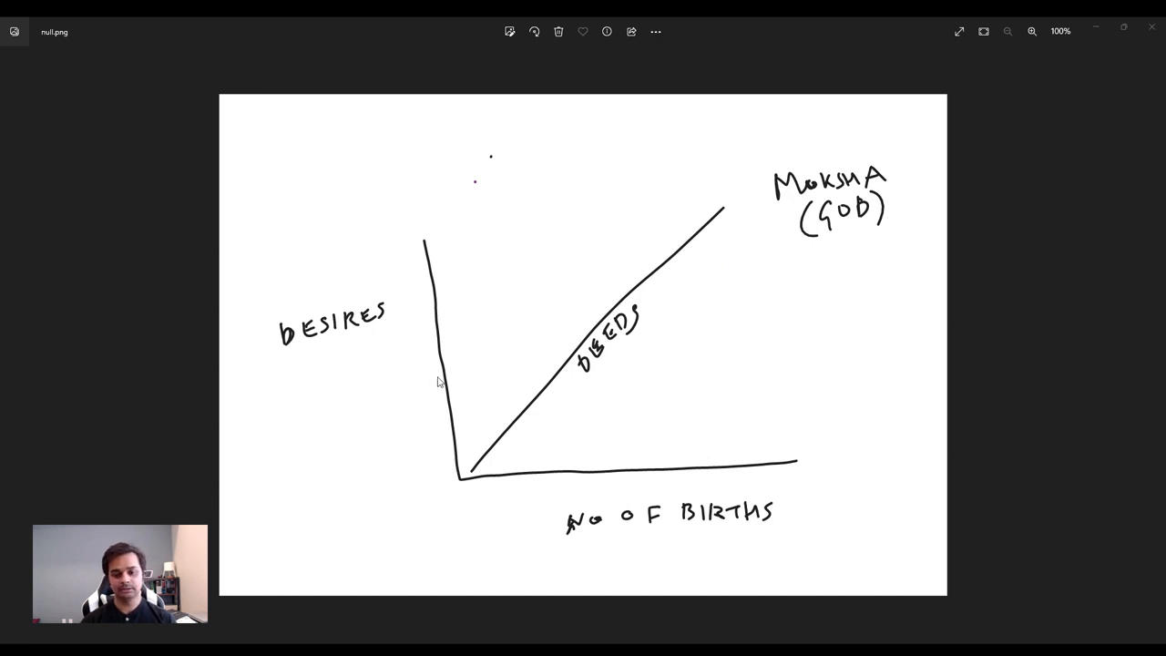
mouse_move(564, 447)
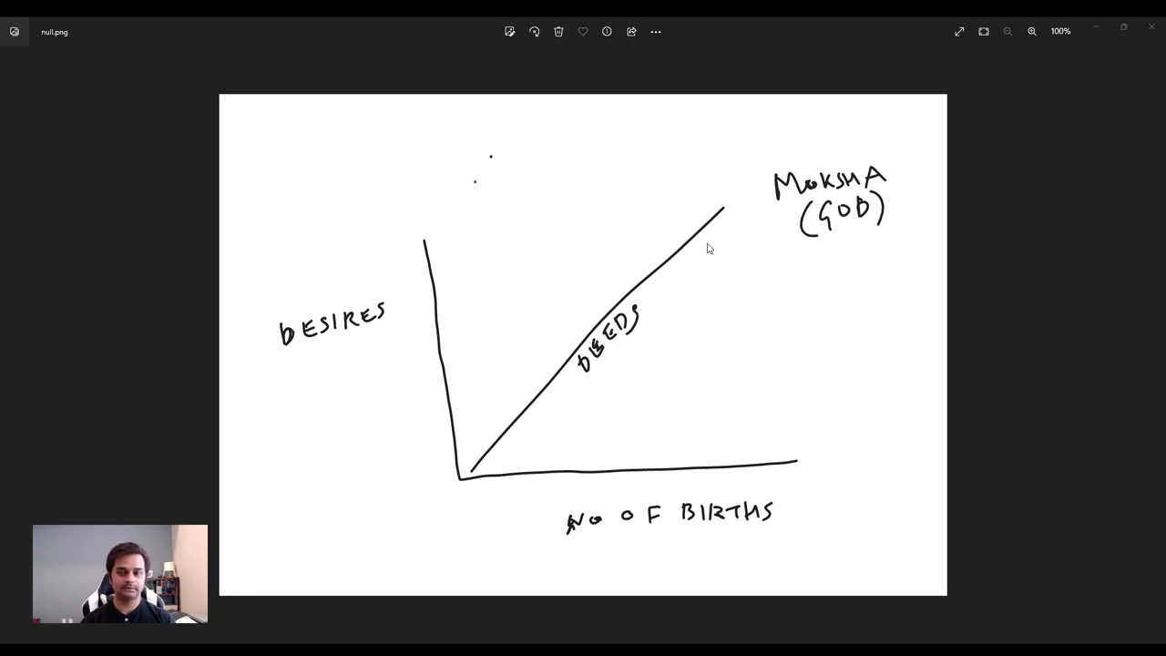
mouse_move(781, 249)
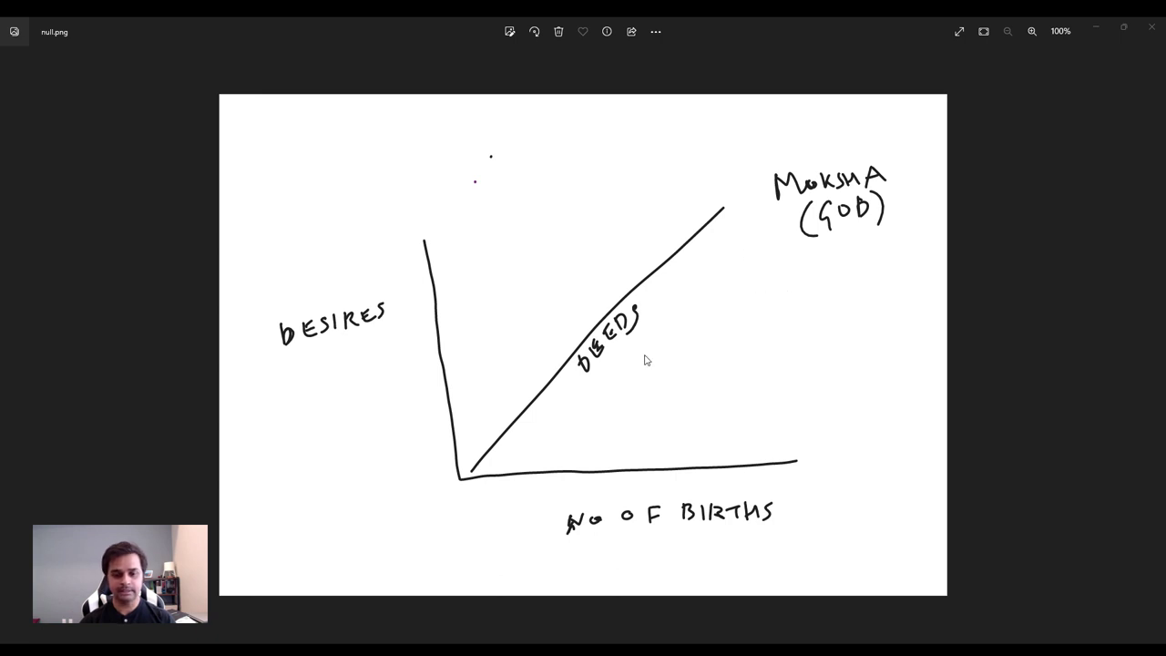
mouse_move(624, 364)
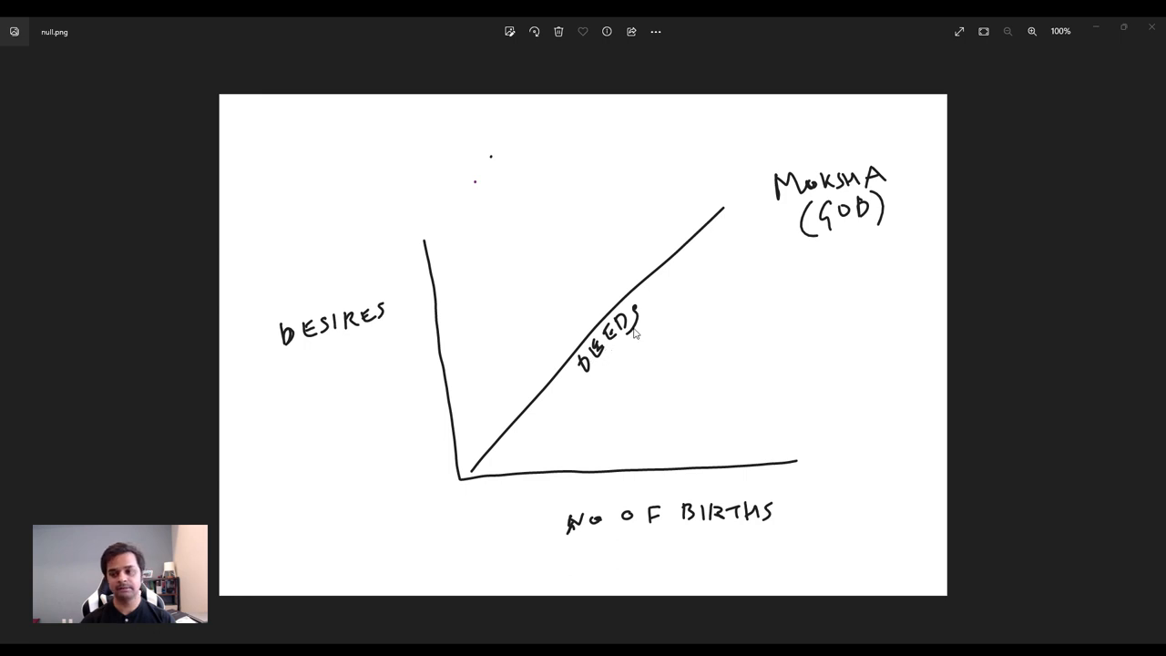
mouse_move(740, 295)
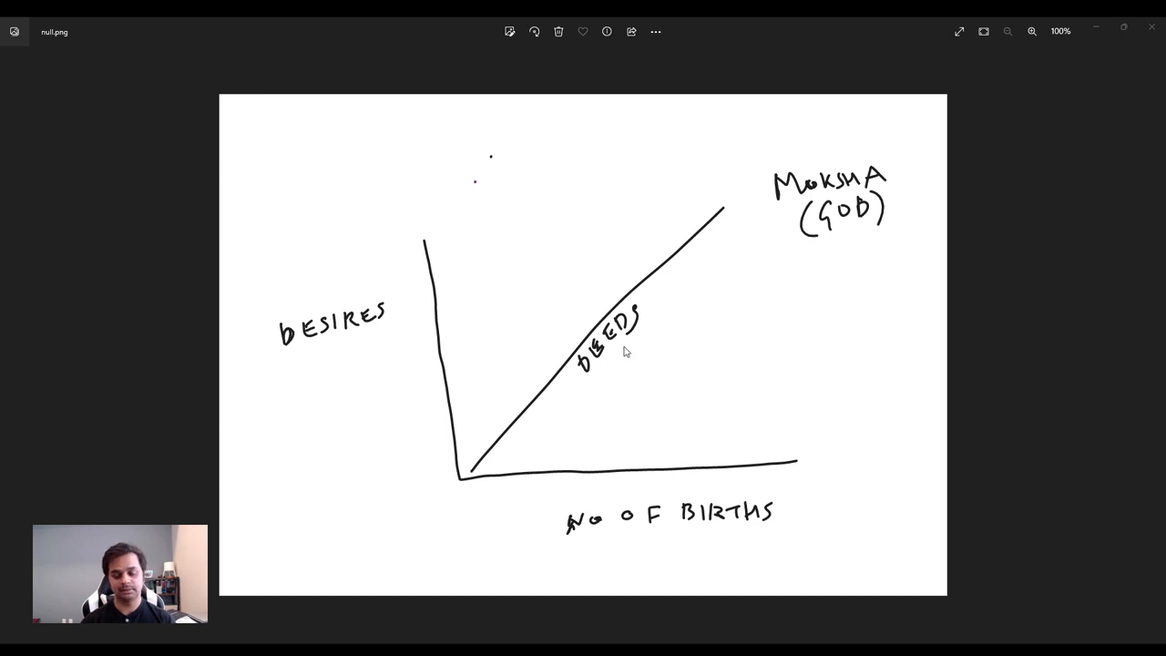
mouse_move(618, 432)
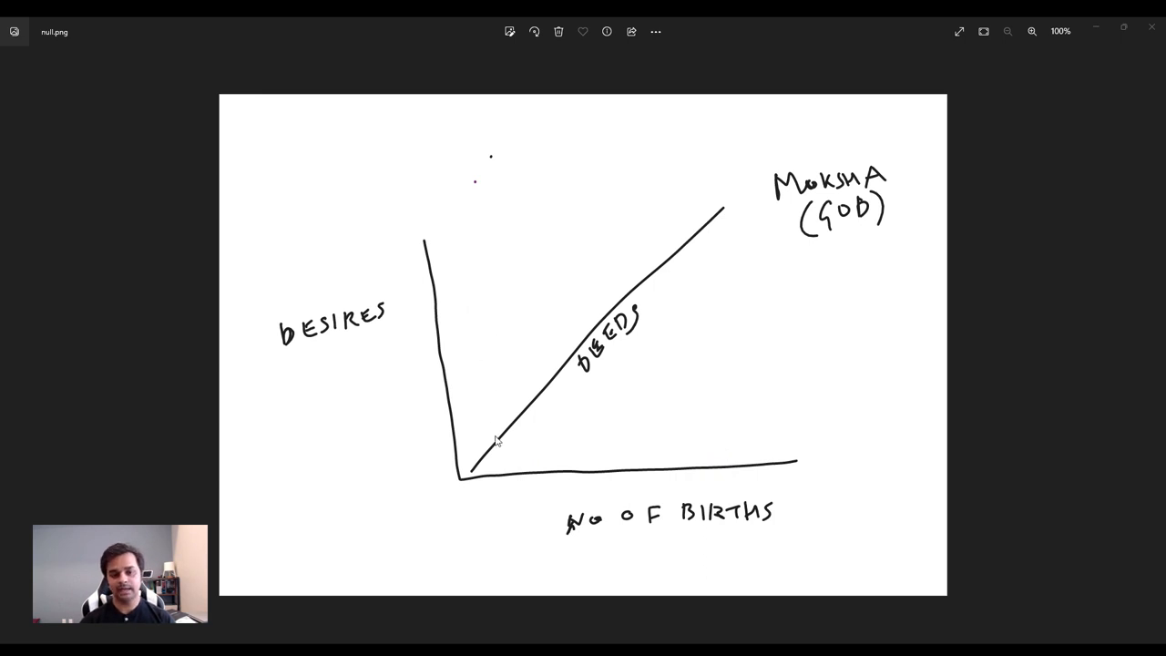
mouse_move(509, 421)
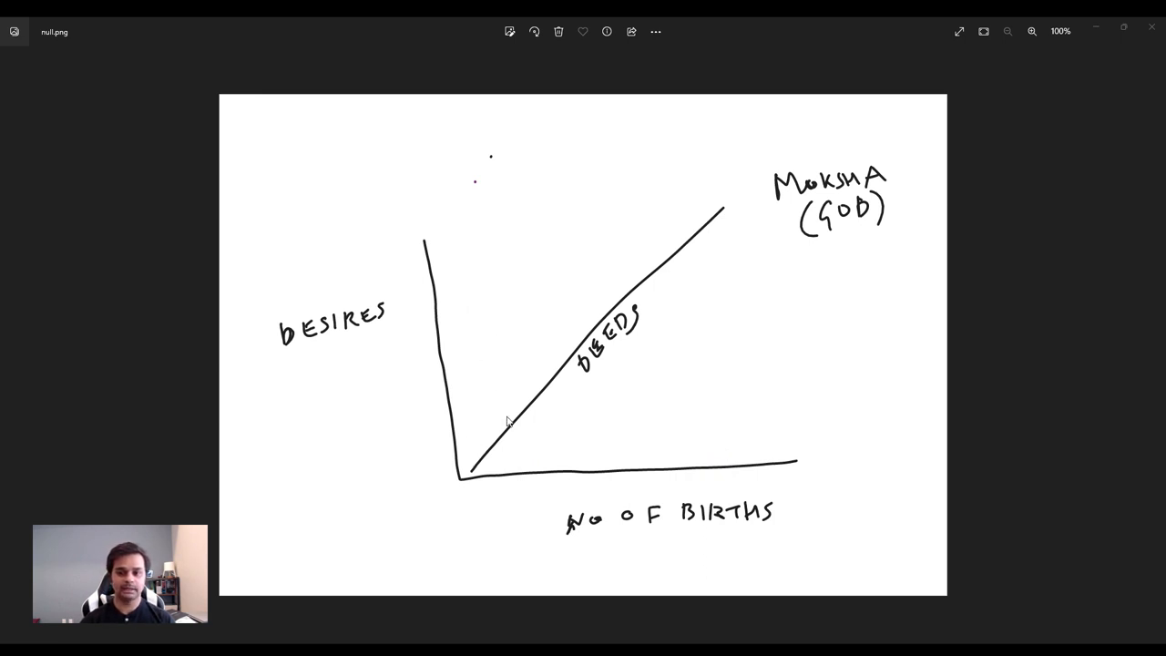
mouse_move(817, 270)
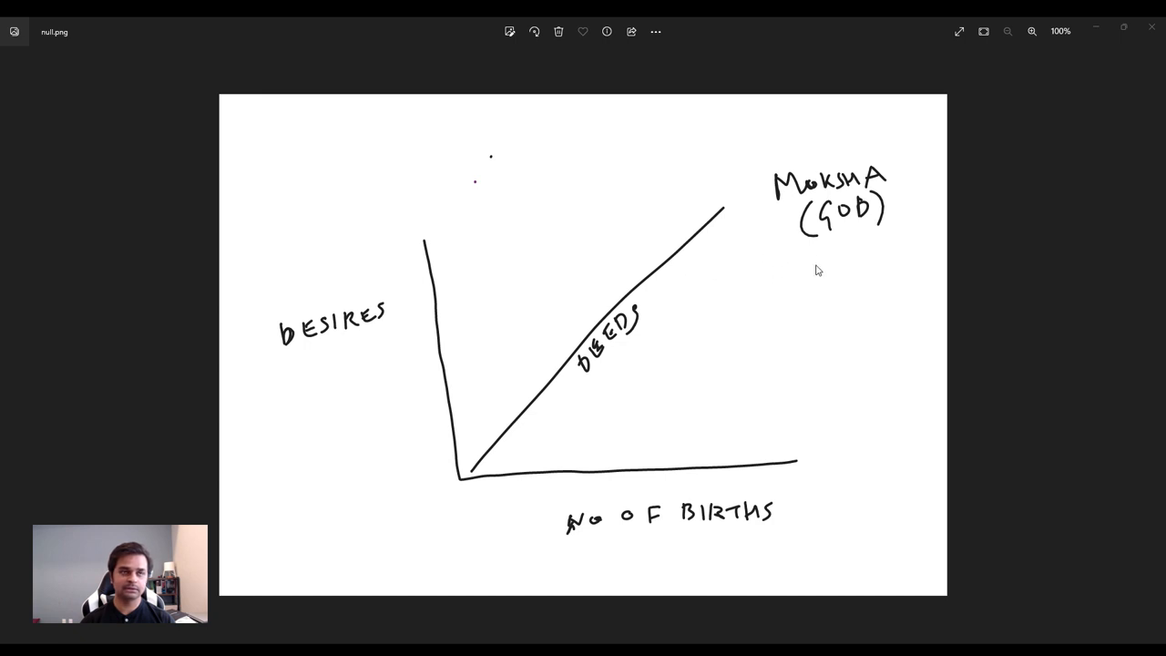
mouse_move(736, 278)
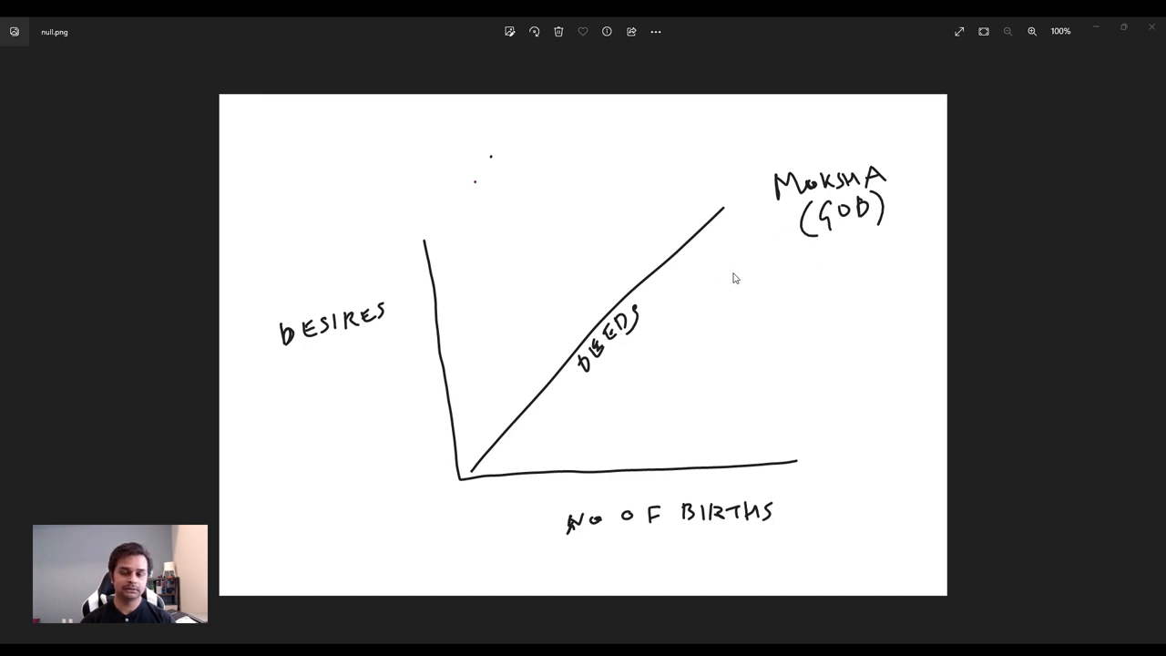
mouse_move(760, 295)
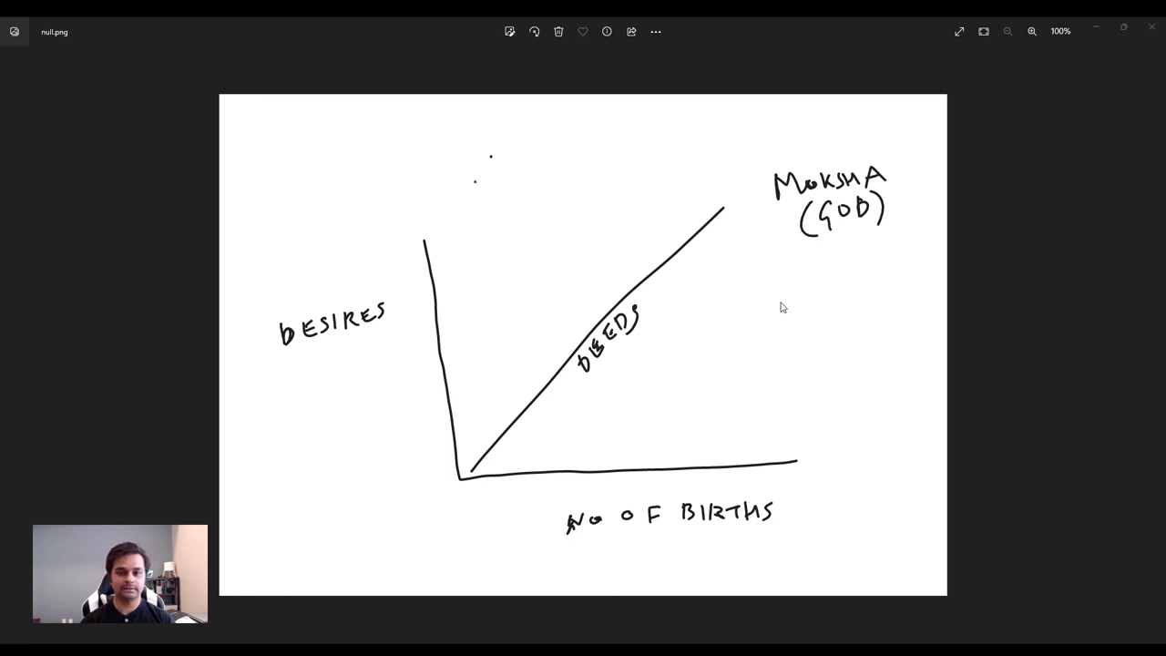
mouse_move(757, 225)
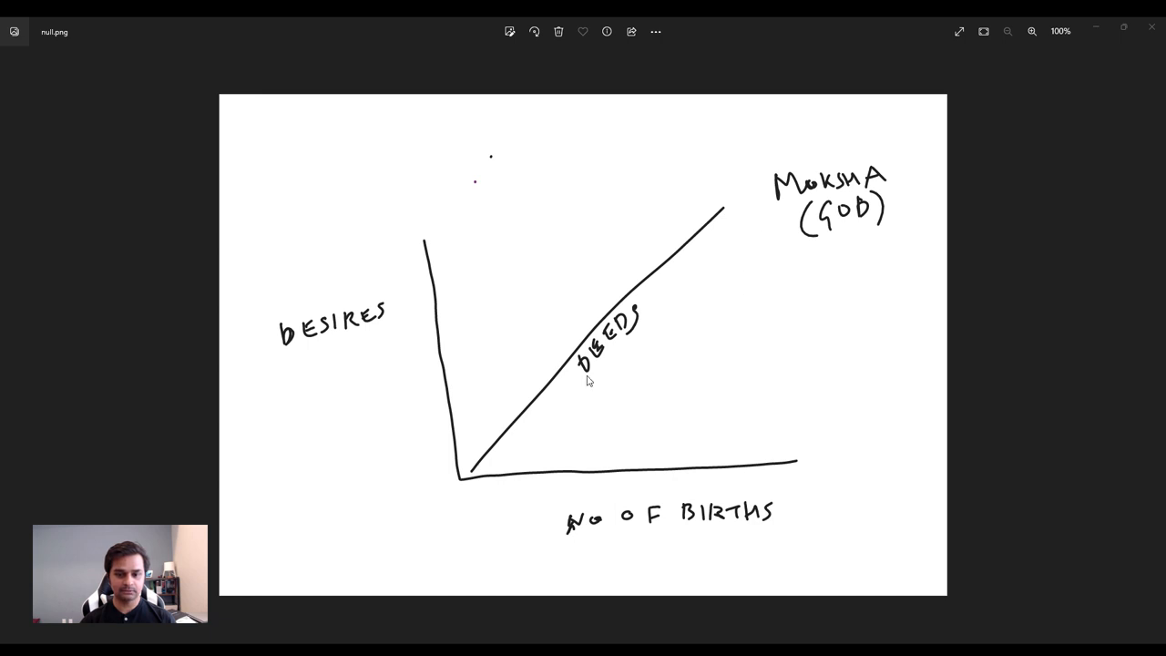
mouse_move(597, 321)
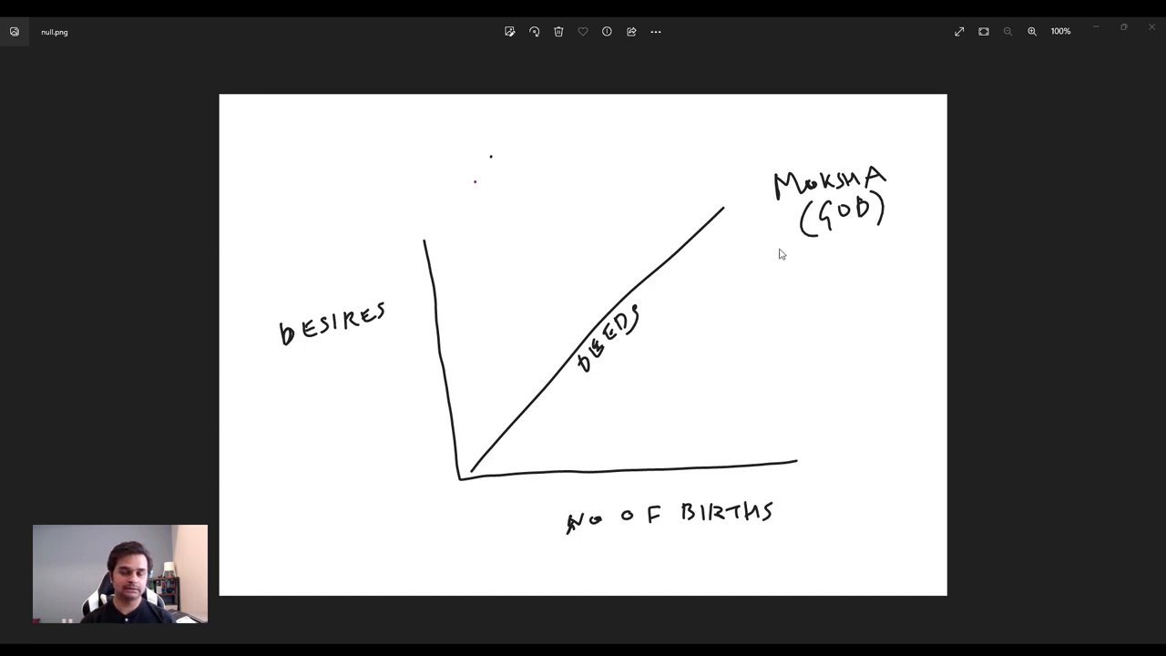
mouse_move(648, 332)
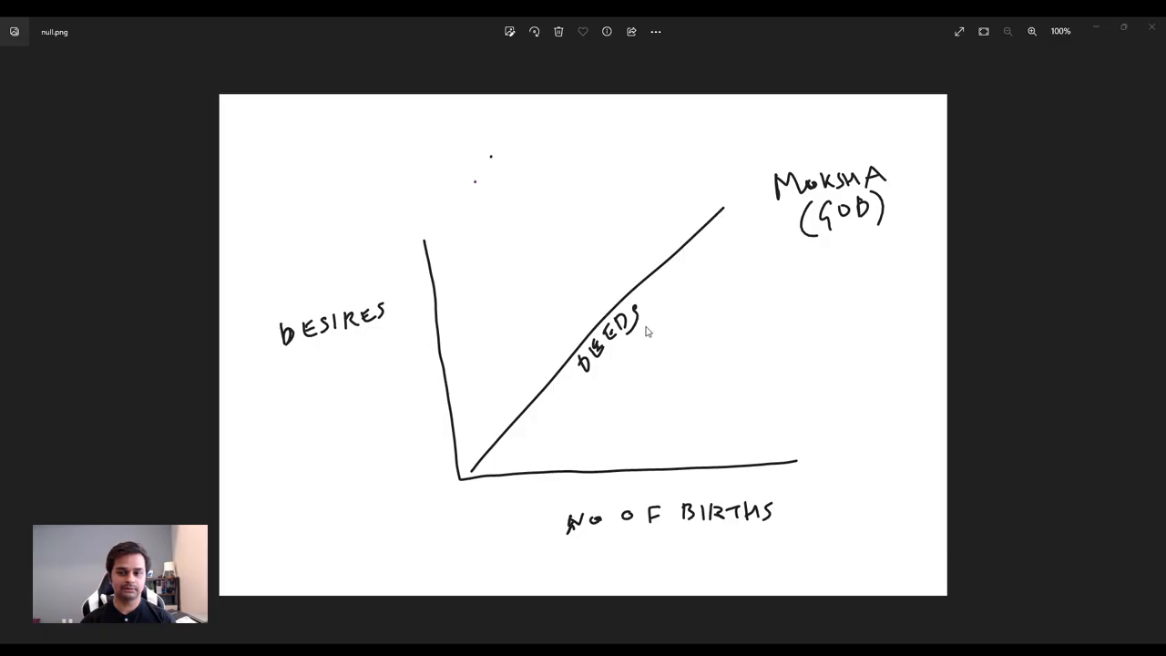
mouse_move(759, 270)
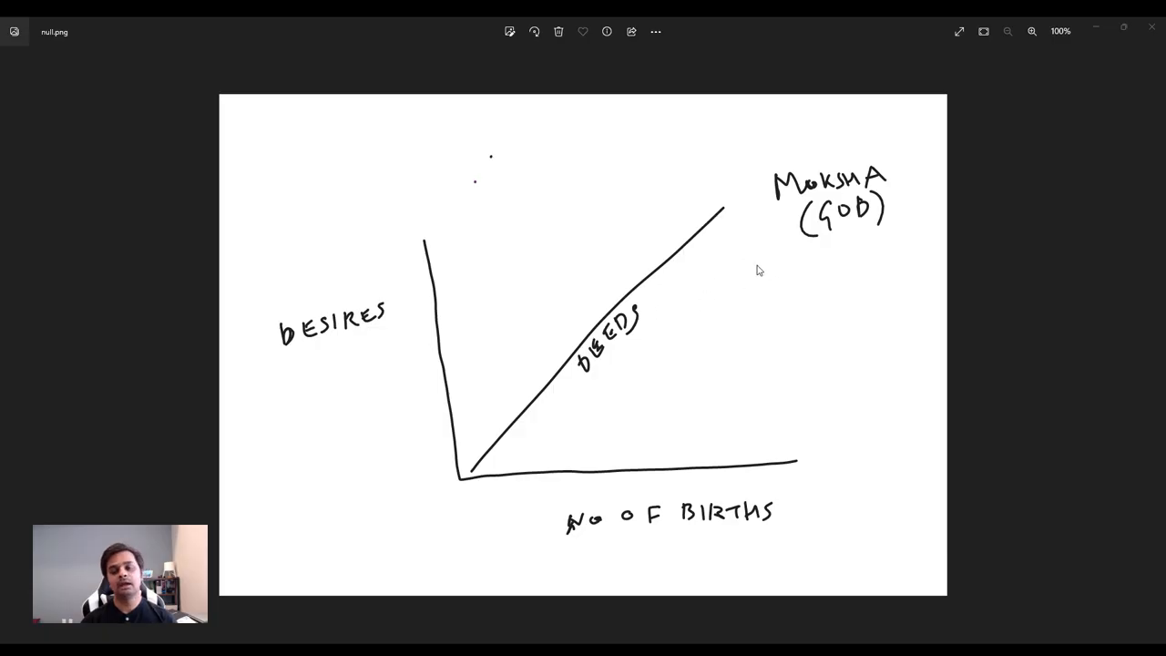
mouse_move(782, 269)
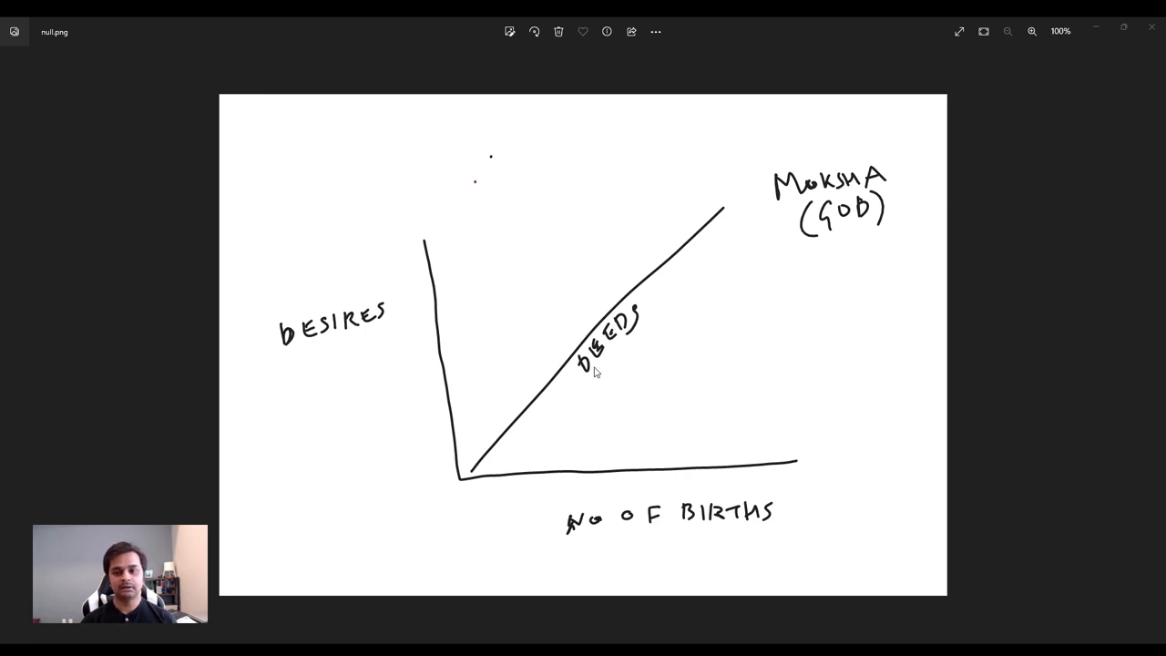
mouse_move(792, 261)
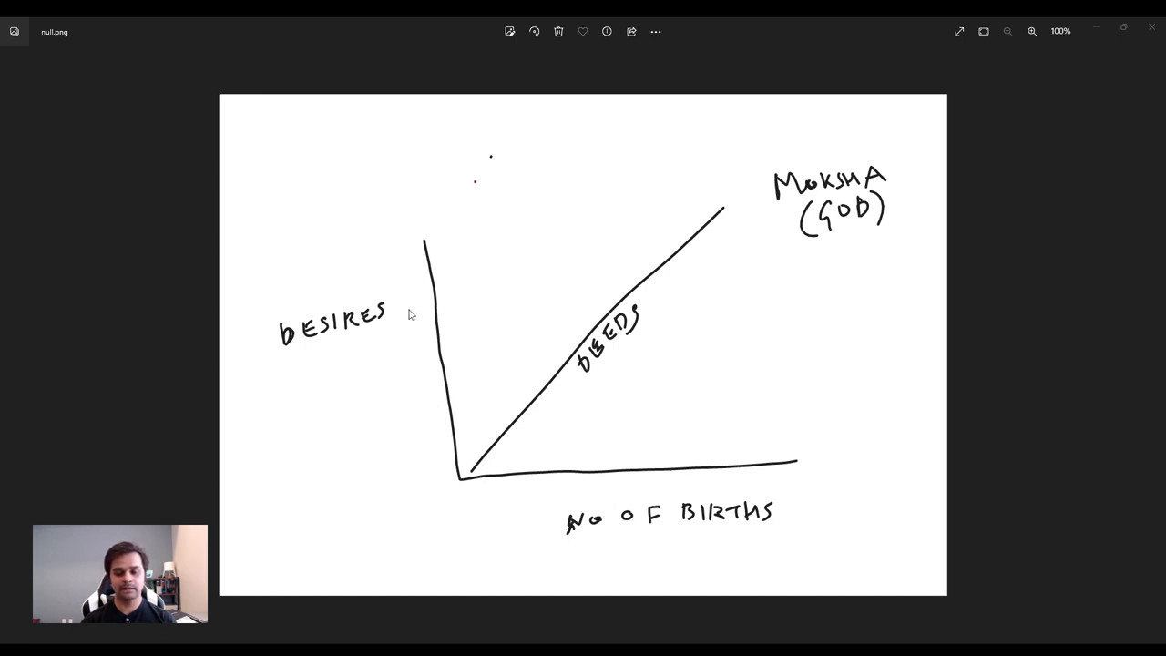
mouse_move(628, 355)
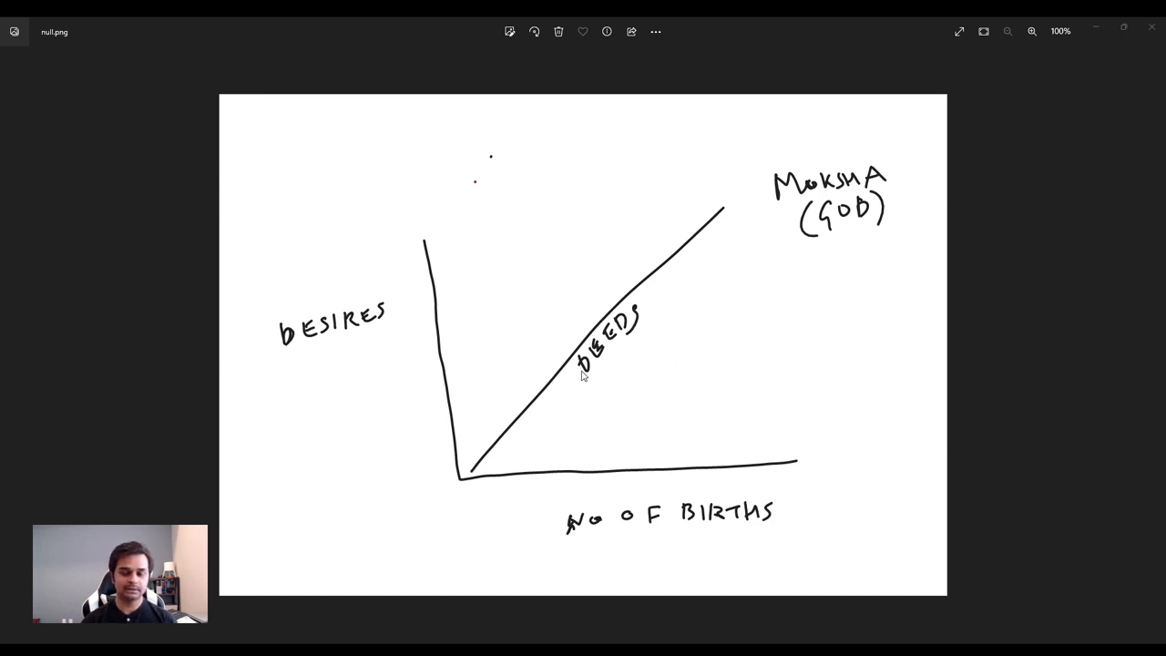
mouse_move(638, 344)
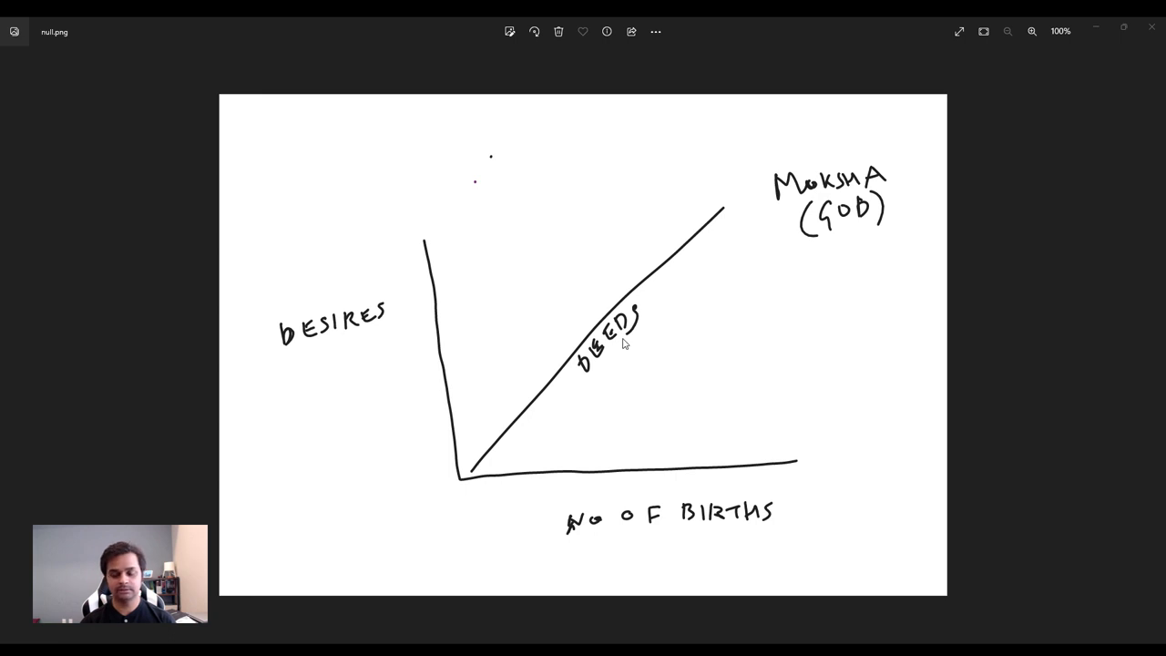
mouse_move(571, 320)
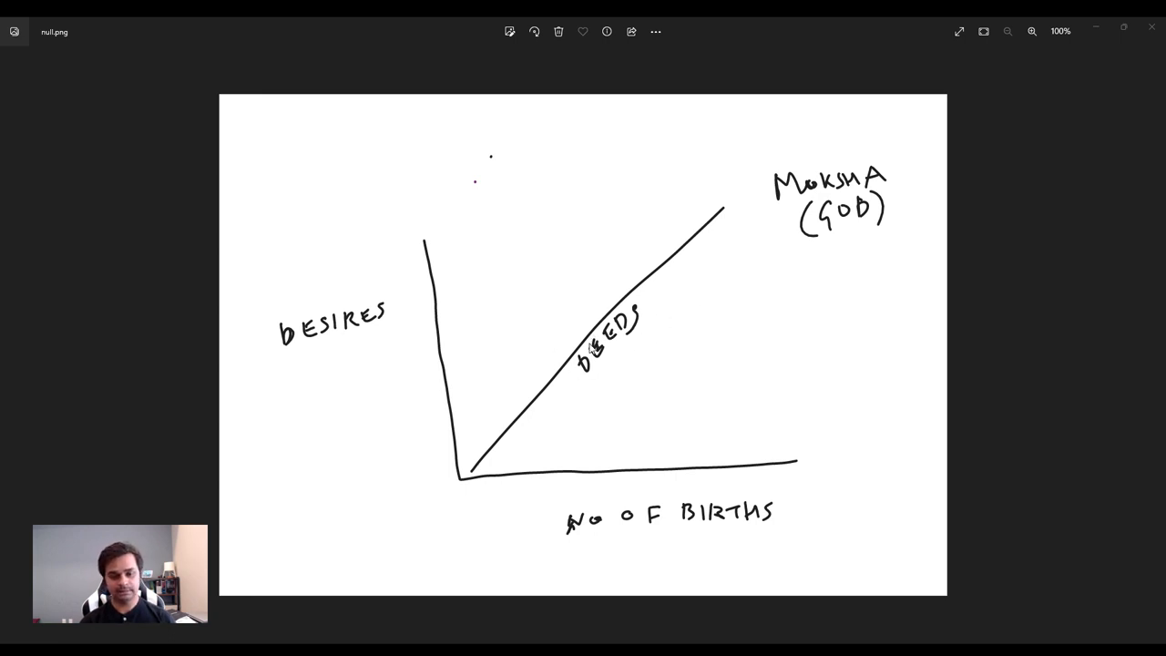
mouse_move(574, 488)
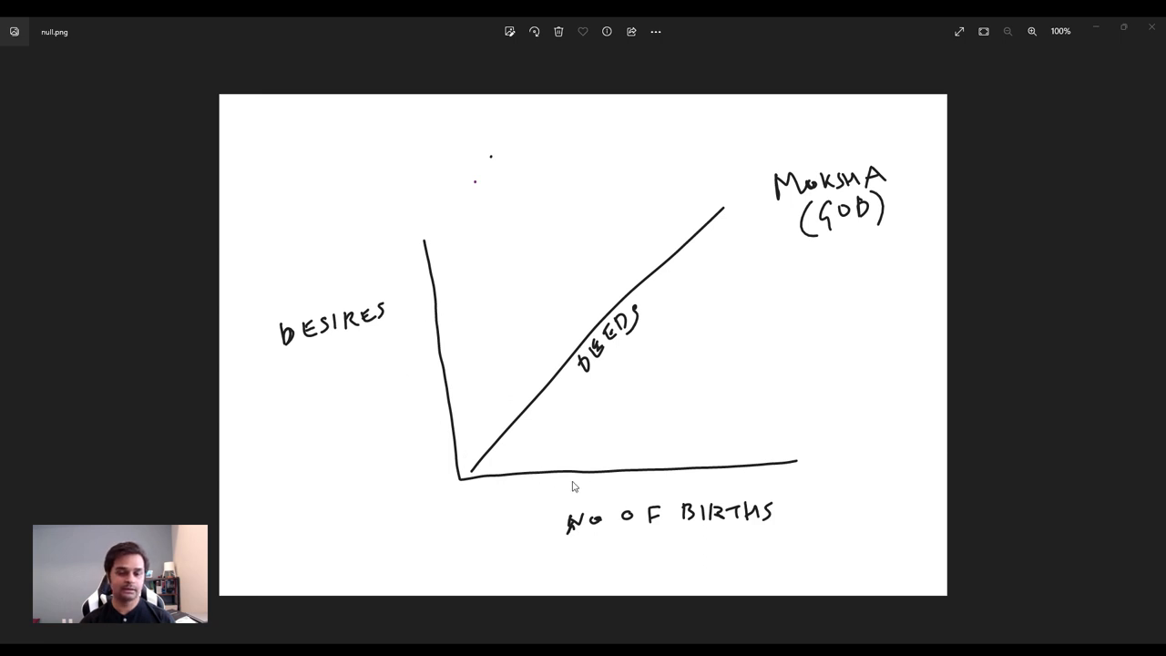
mouse_move(492, 477)
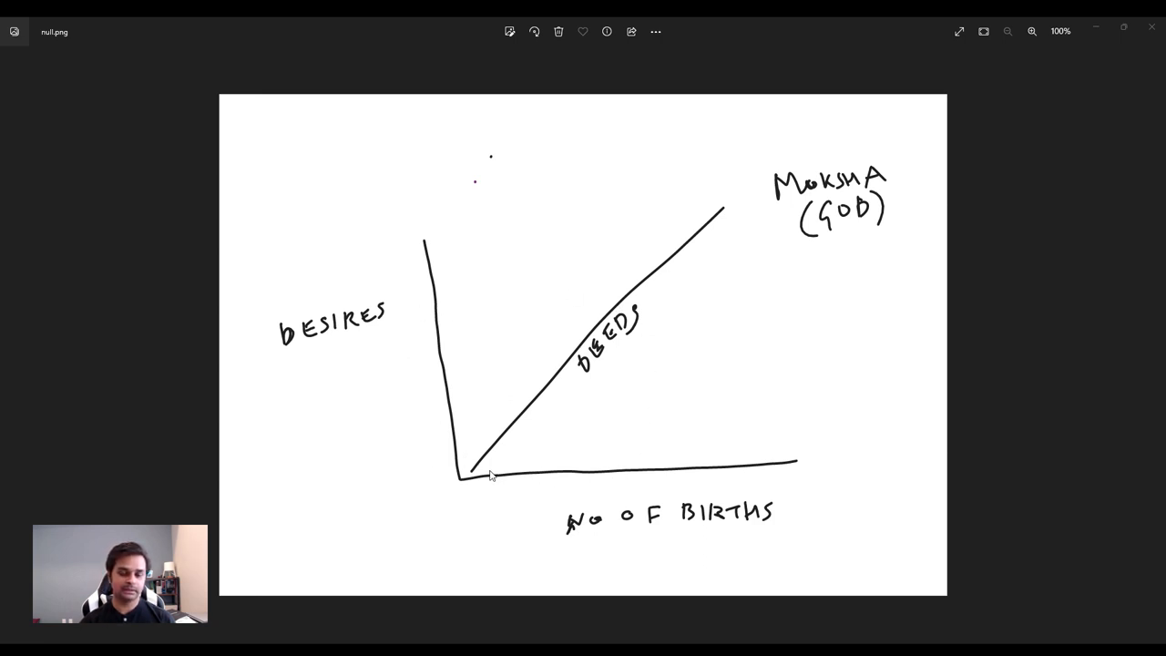
mouse_move(483, 315)
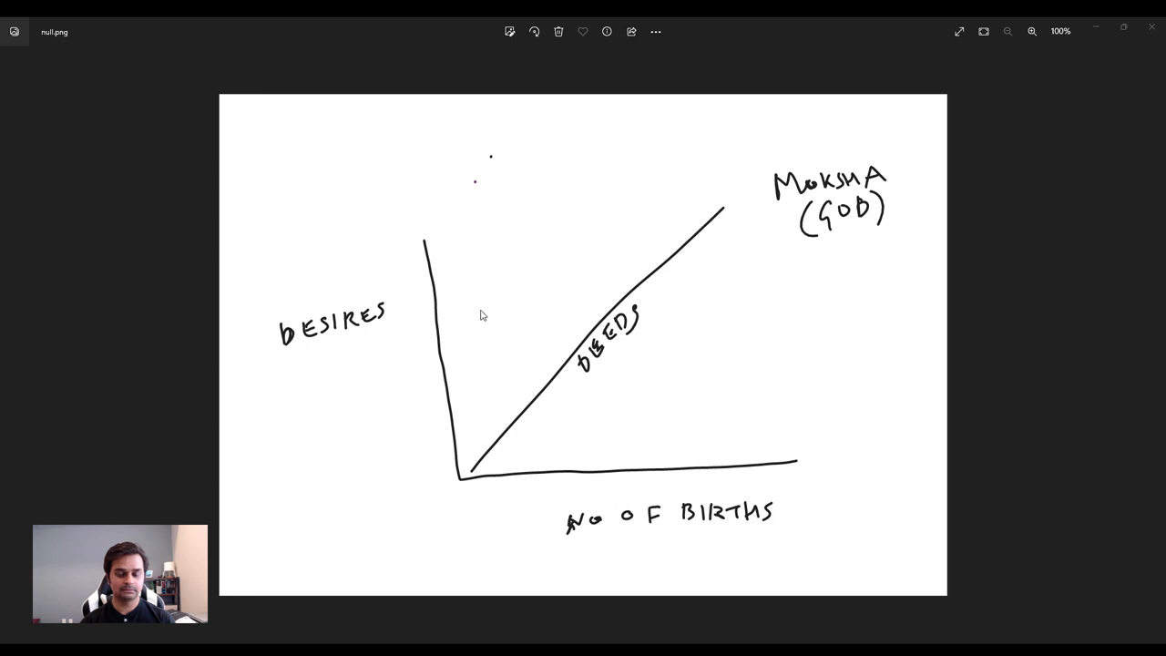
mouse_move(592, 317)
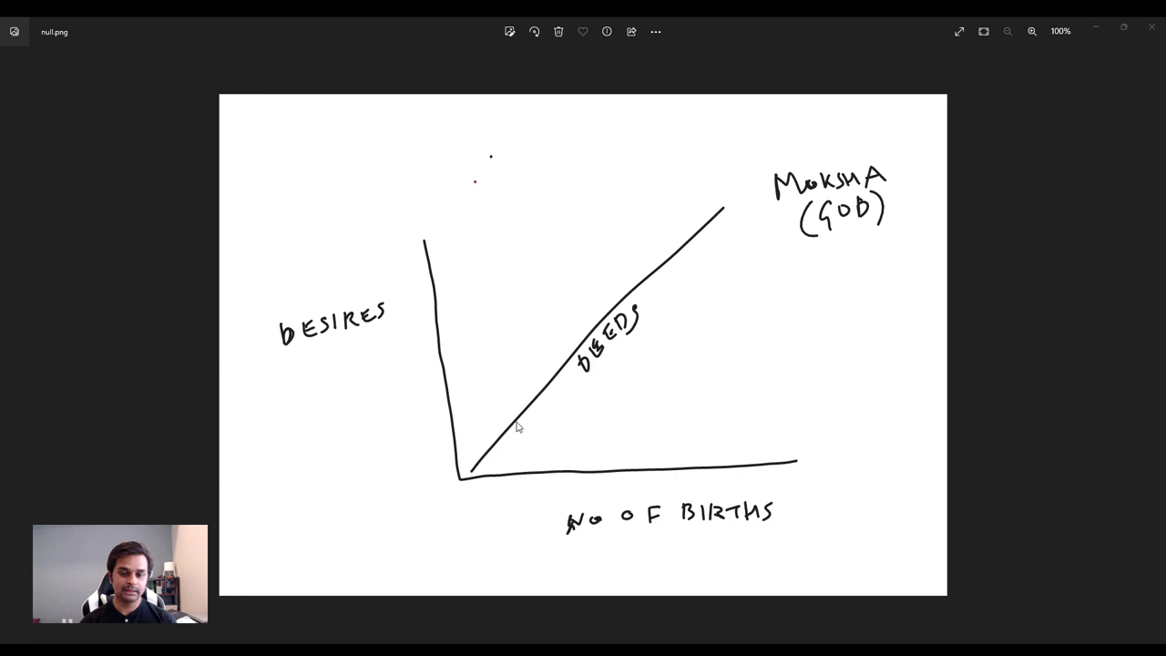
mouse_move(654, 283)
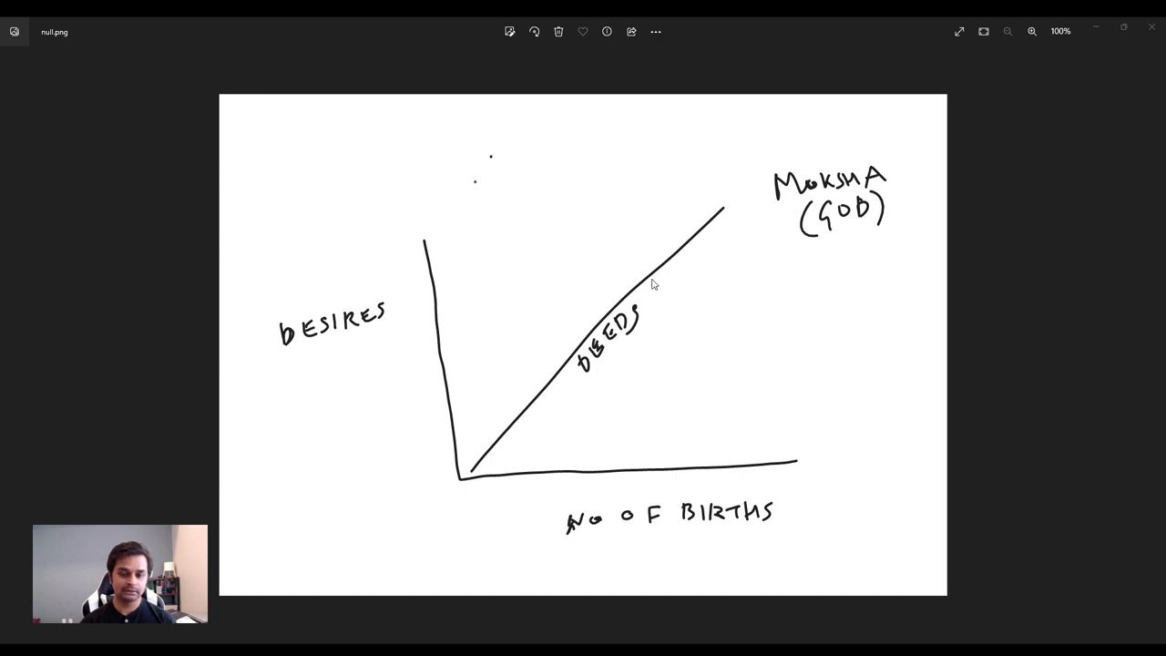
mouse_move(664, 280)
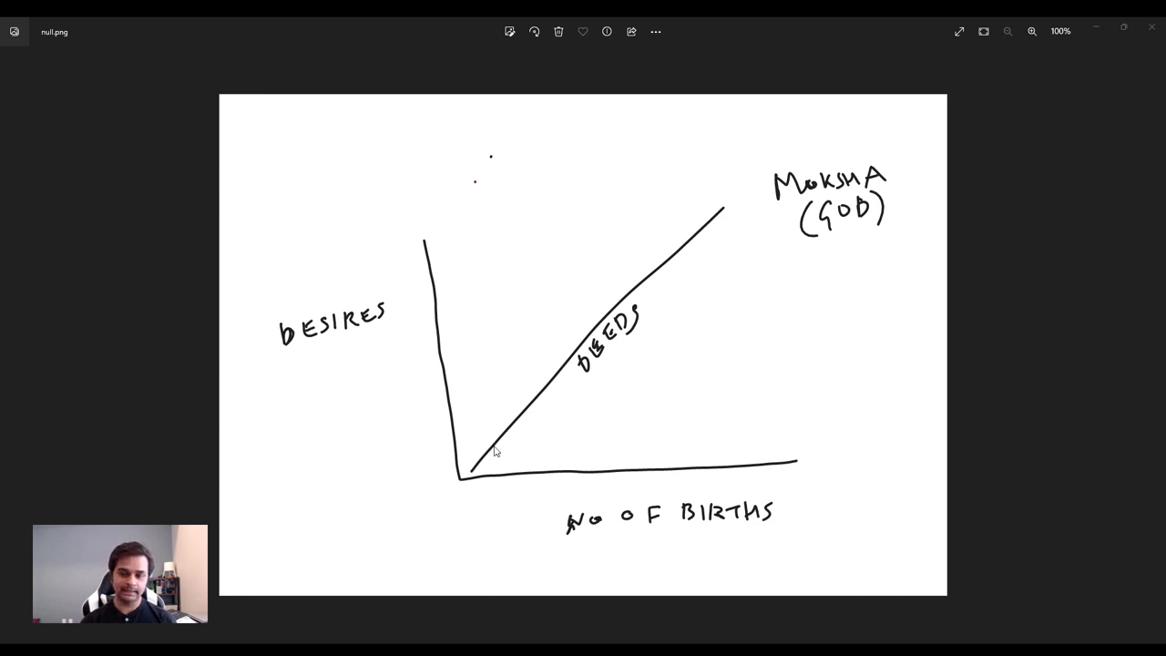
mouse_move(680, 266)
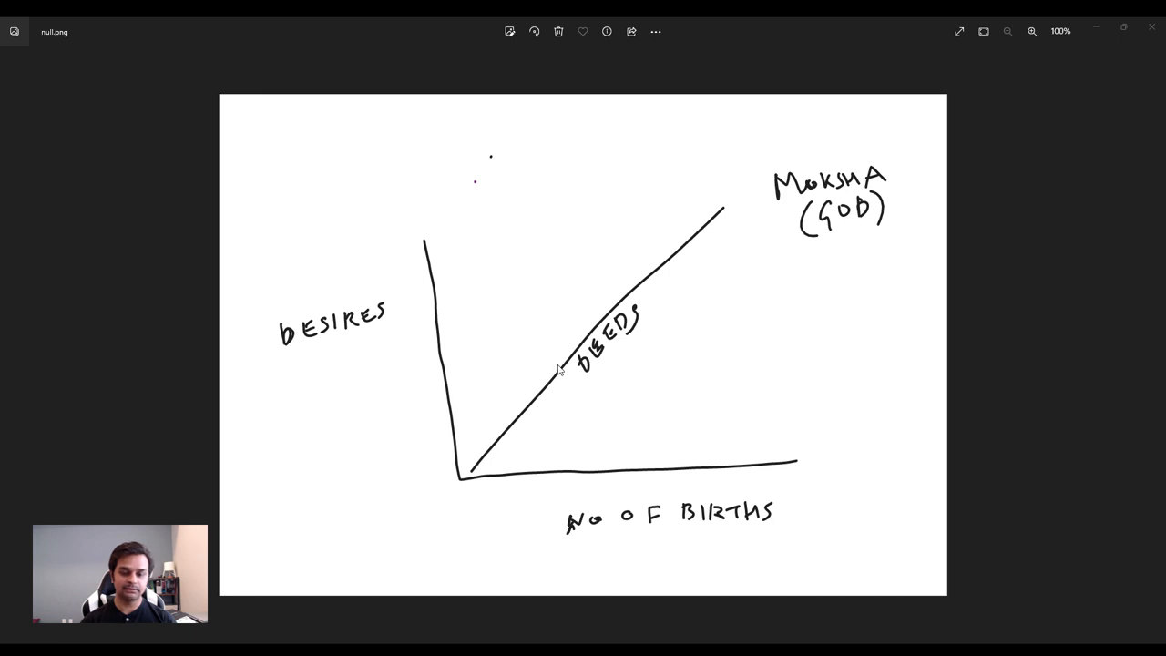
mouse_move(502, 446)
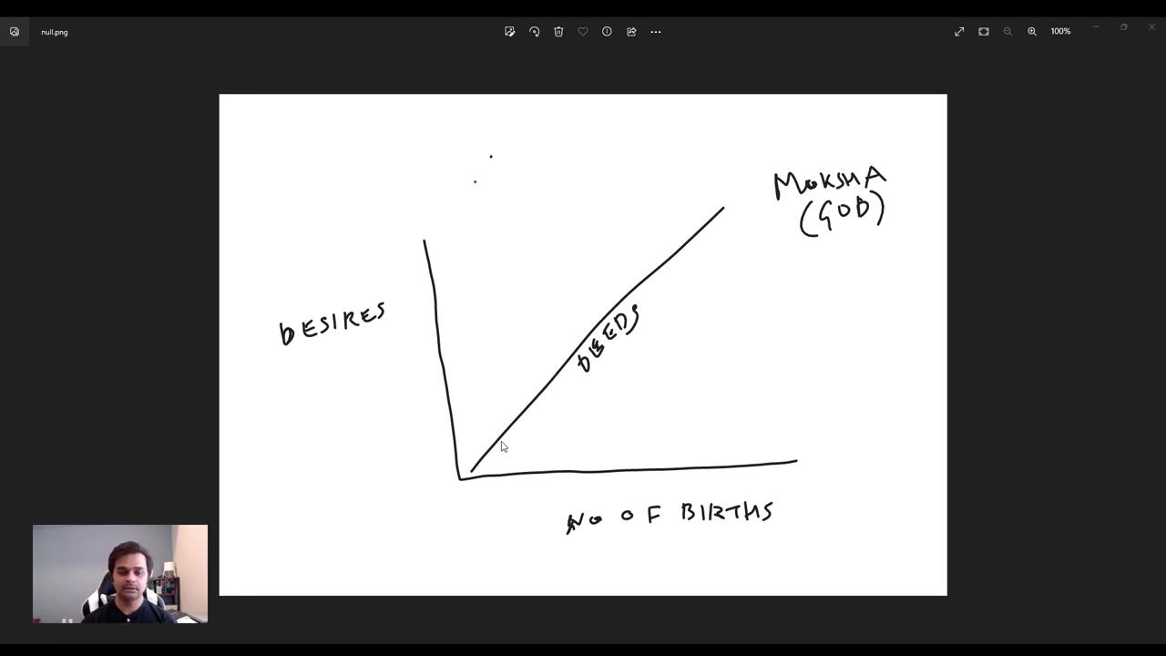
mouse_move(499, 436)
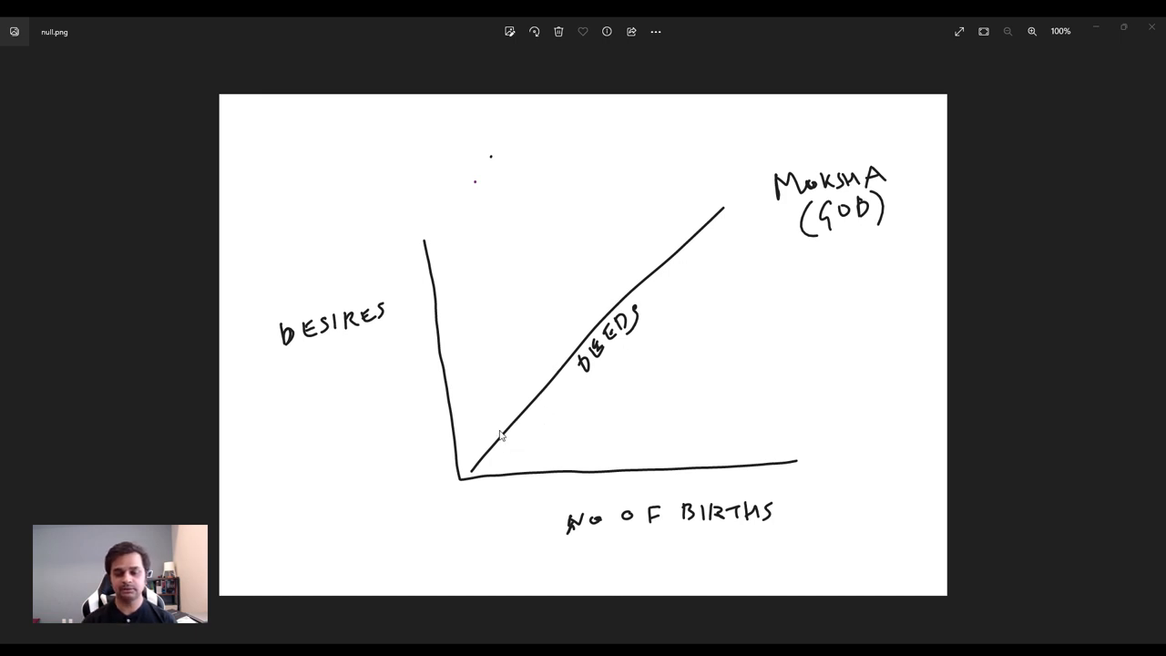
mouse_move(581, 306)
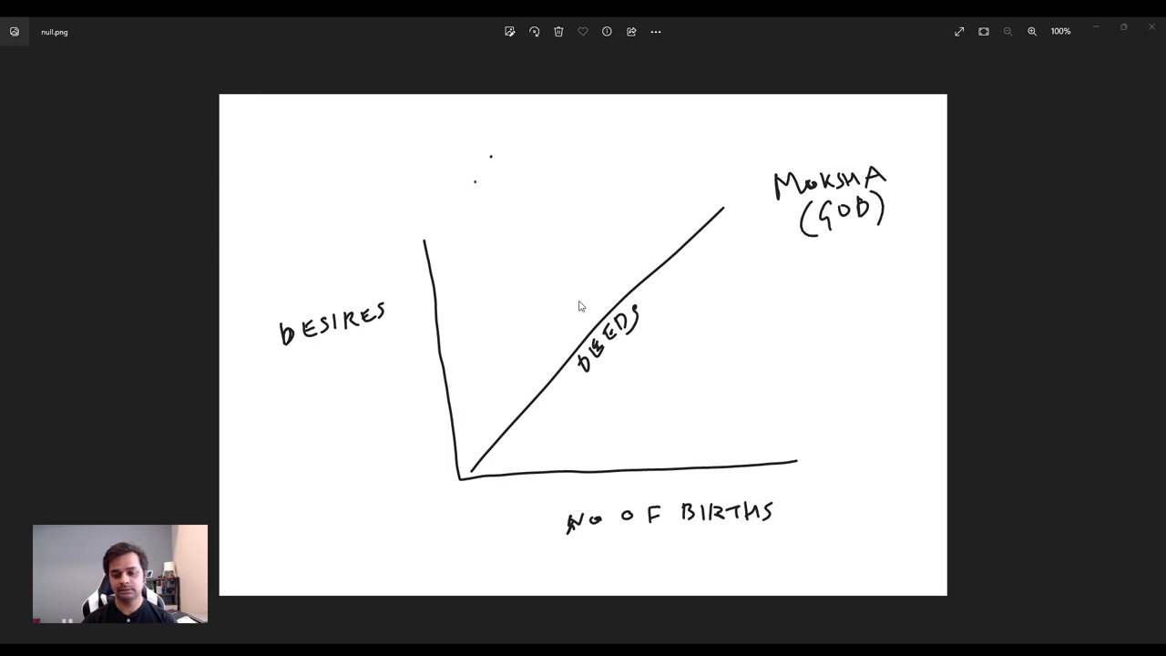